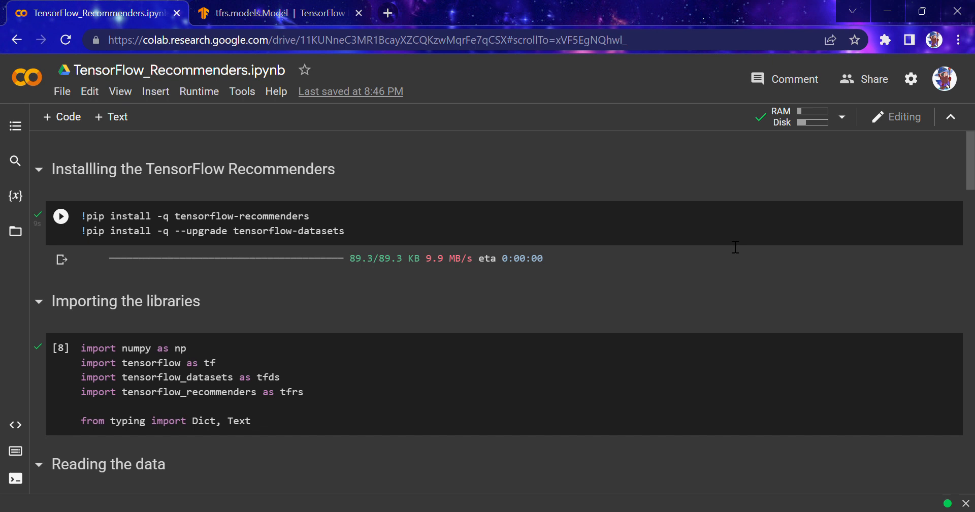
mouse_move(480, 205)
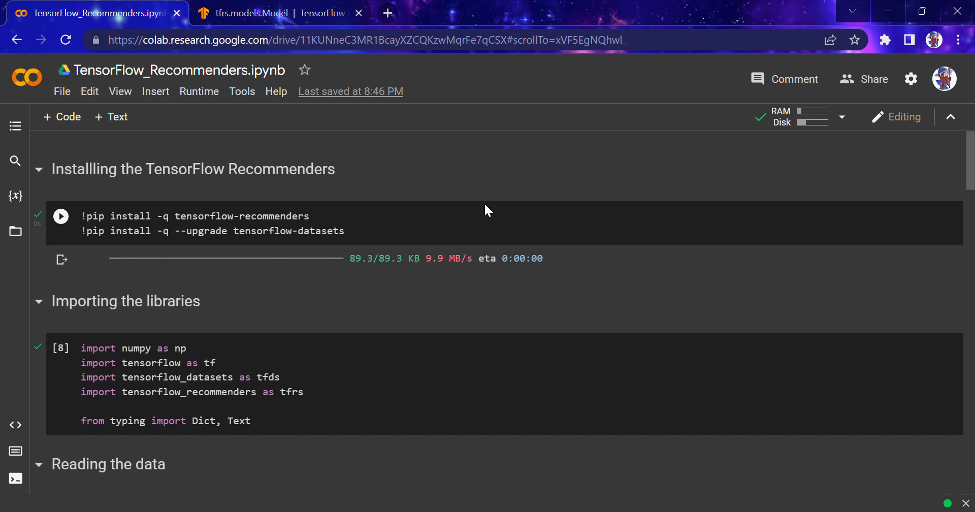
Rerun the pip cell installing tensorflow-recommenders and upgrading tensorflow-datasets
left_click(92, 216)
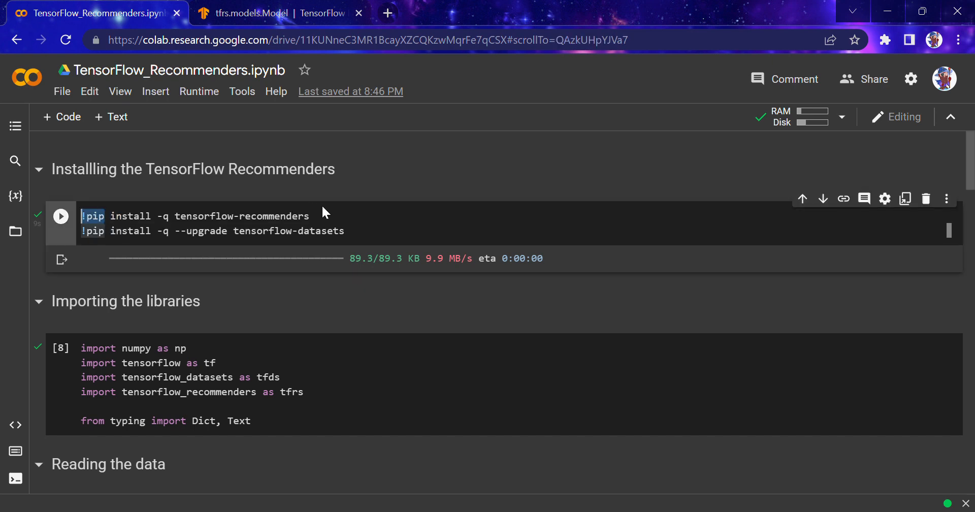
left_click_drag(108, 216, 310, 216)
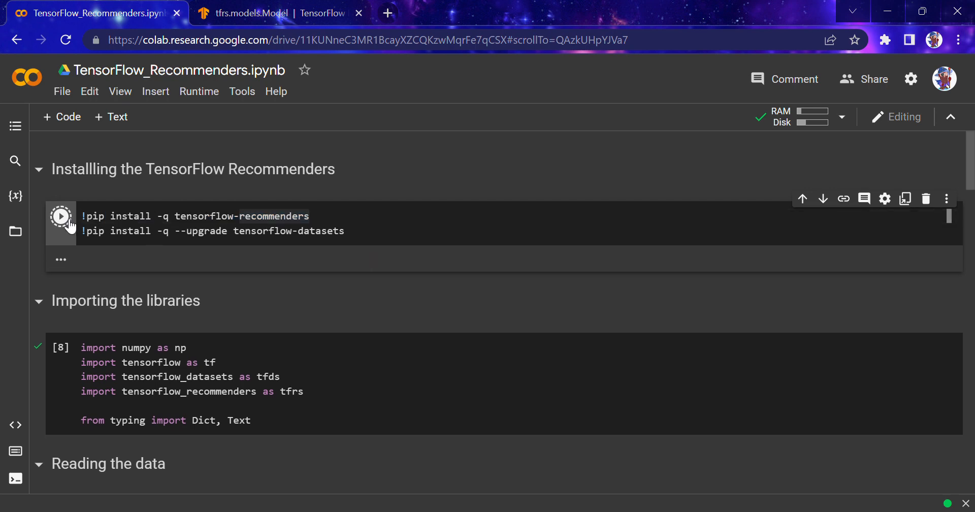
left_click(60, 217)
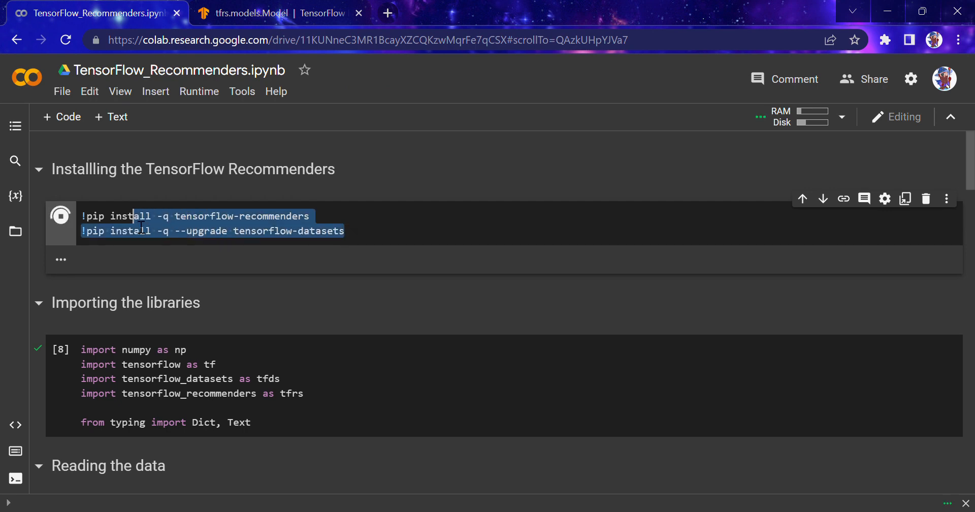
left_click(345, 231)
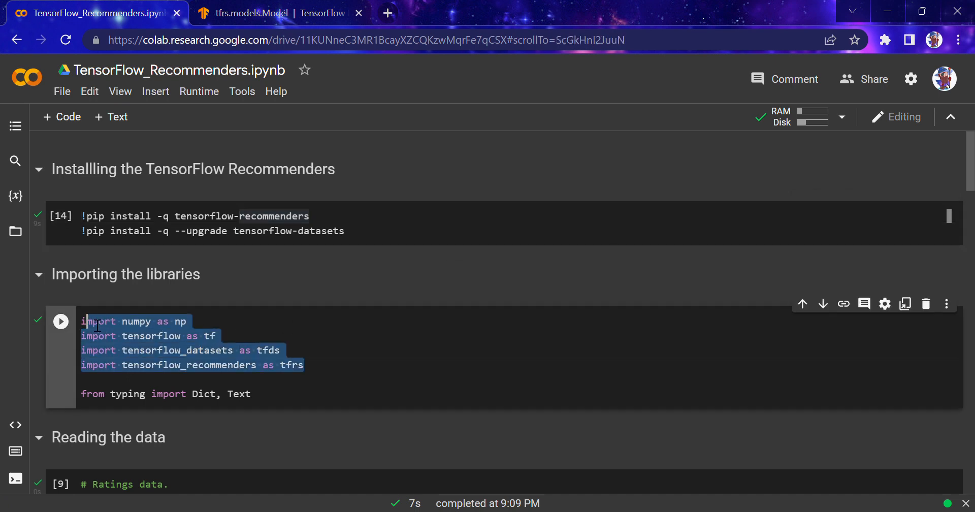
Run the cell importing numpy, tensorflow, tensorflow_datasets and tensorflow_recommenders
left_click(229, 379)
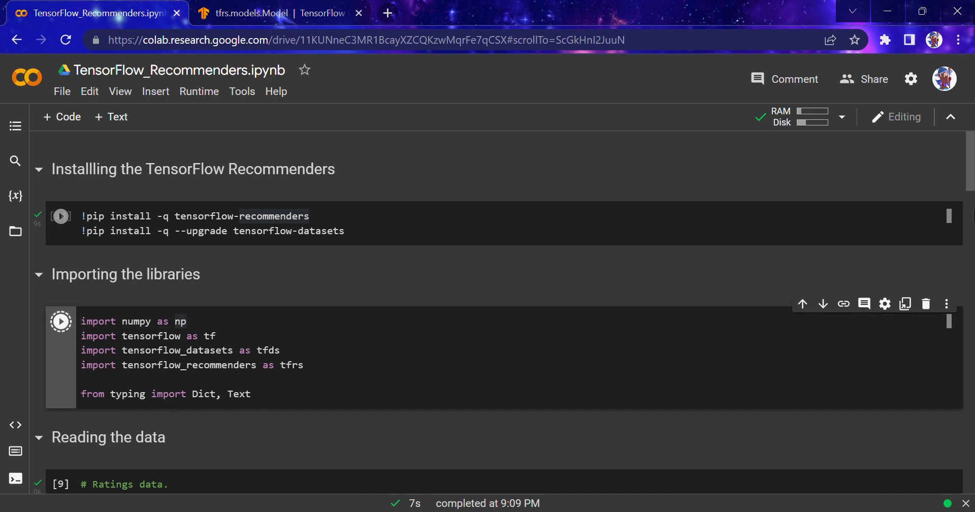
scroll("down", 3)
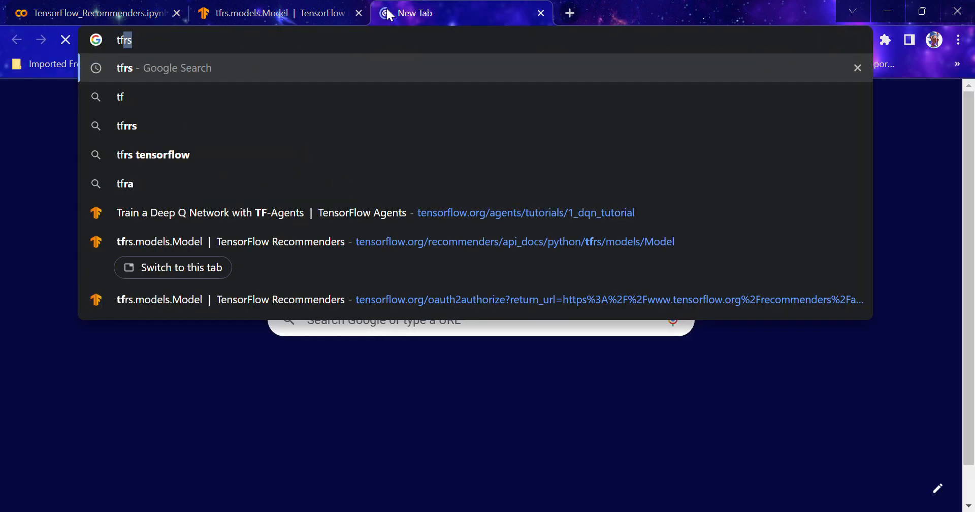
Search 'tfds' in a new tab to reach the TensorFlow Datasets site
type("tfds")
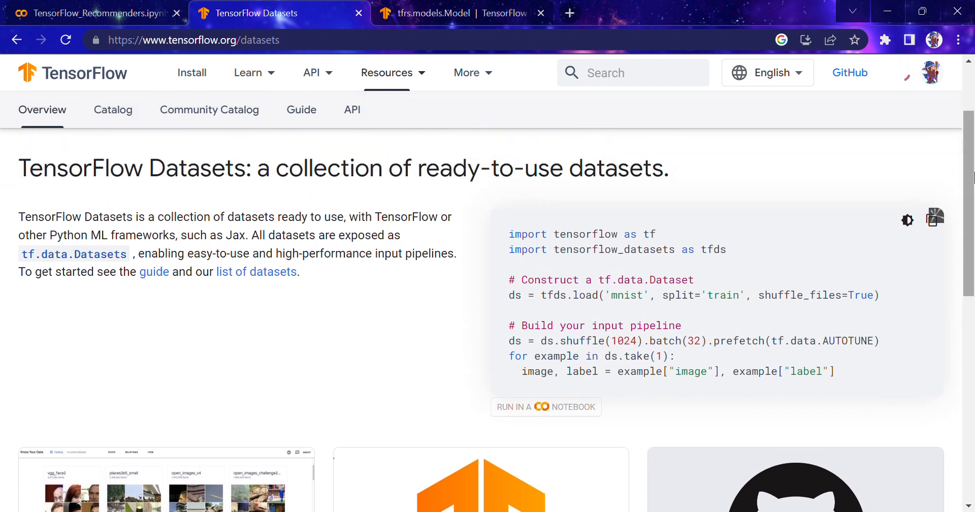
Open the dataset catalog, expand the Recommendation category and select criteo
left_click(256, 271)
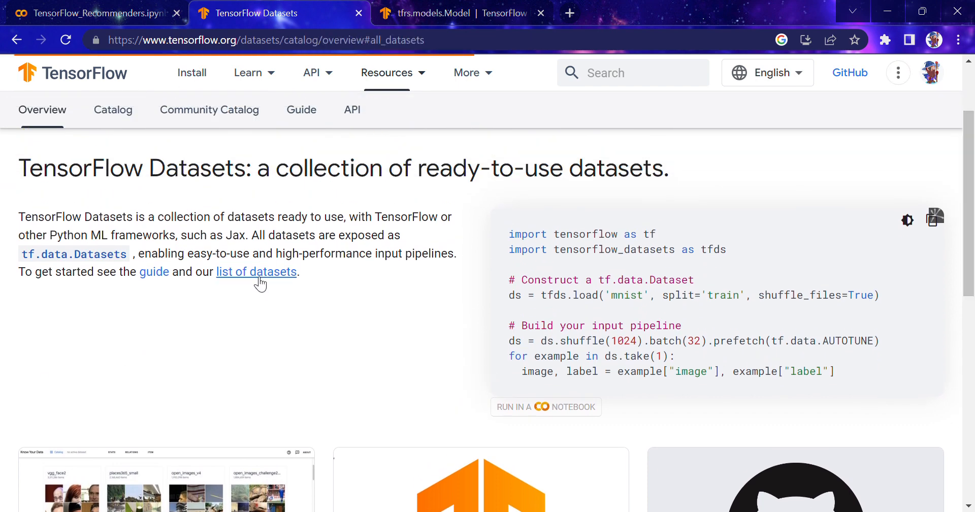
left_click(256, 272)
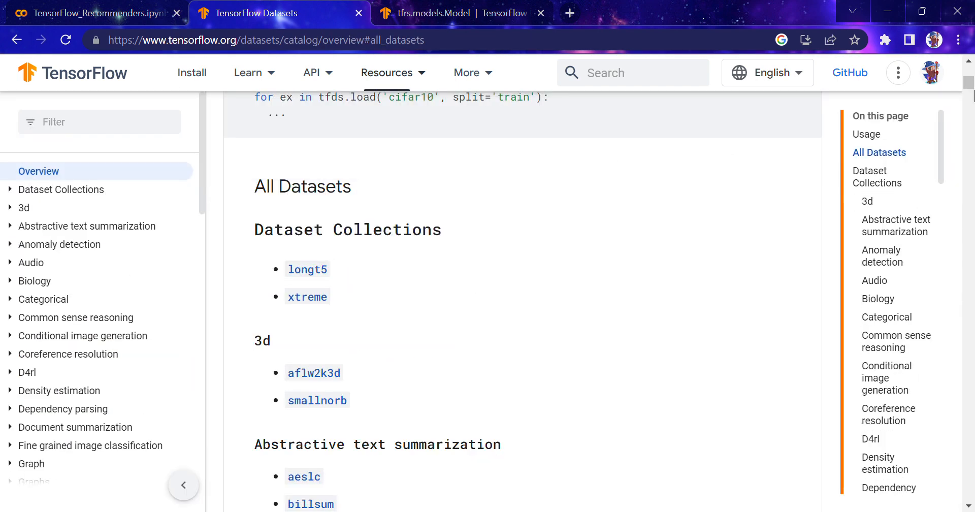
scroll("down", 3)
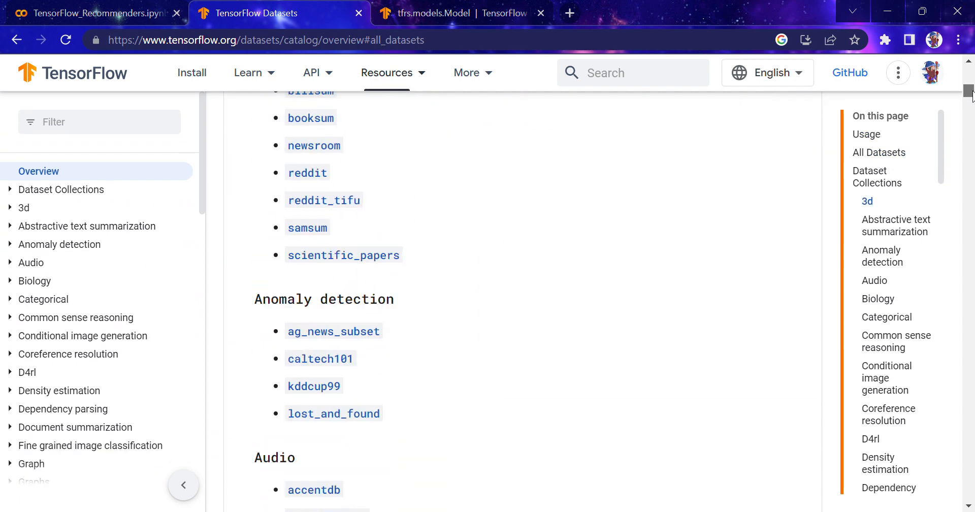
scroll("down", 3)
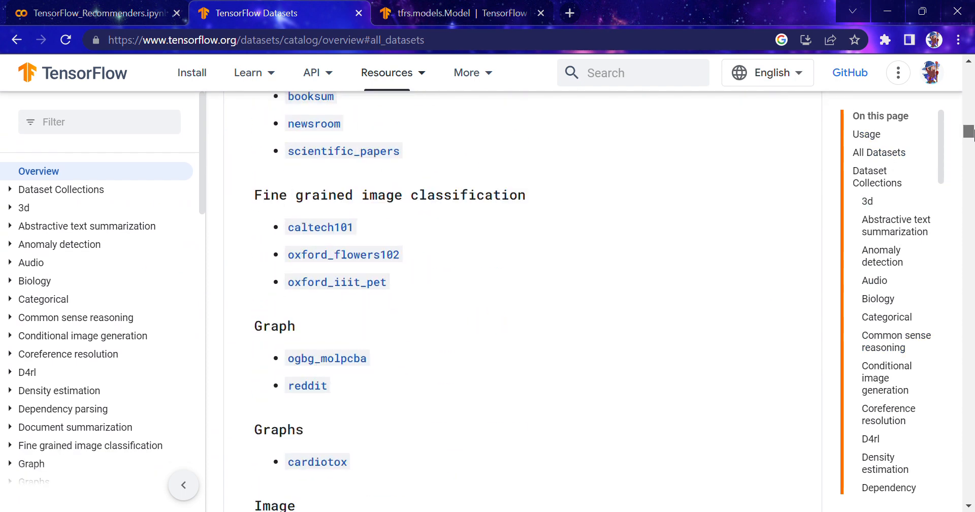
scroll("down", 3)
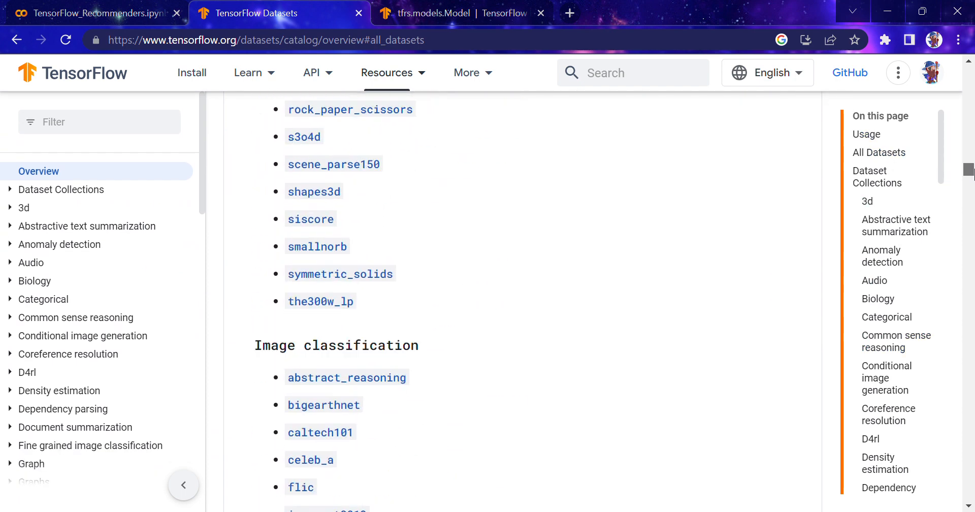
scroll("down", 3)
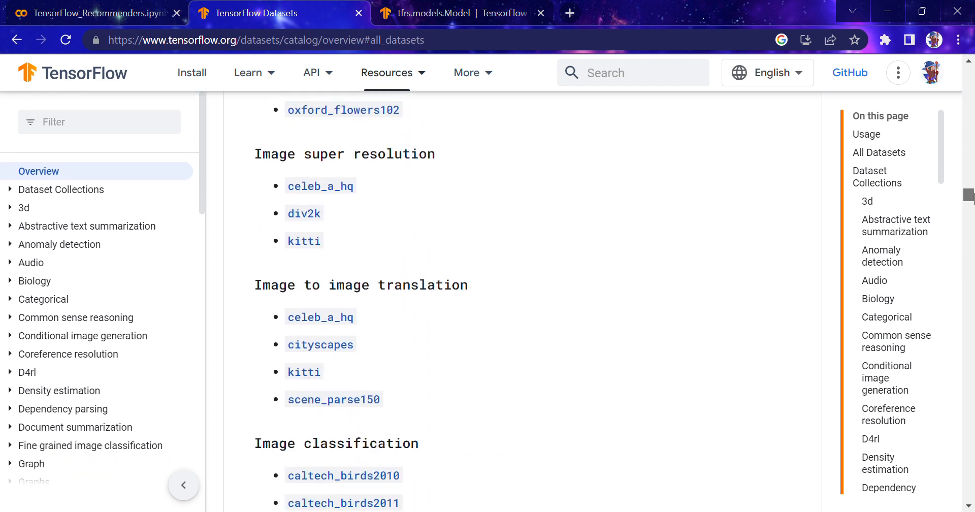
scroll("down", 3)
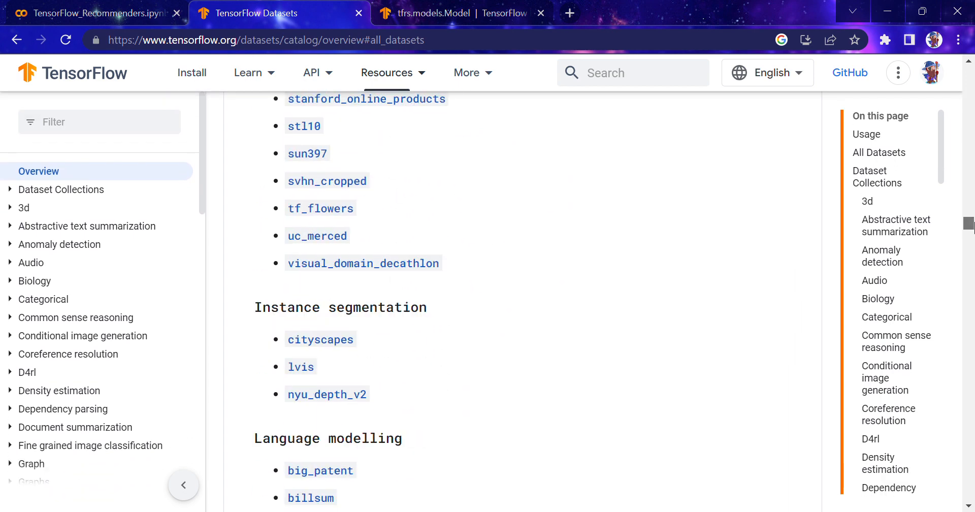
scroll("down", 3)
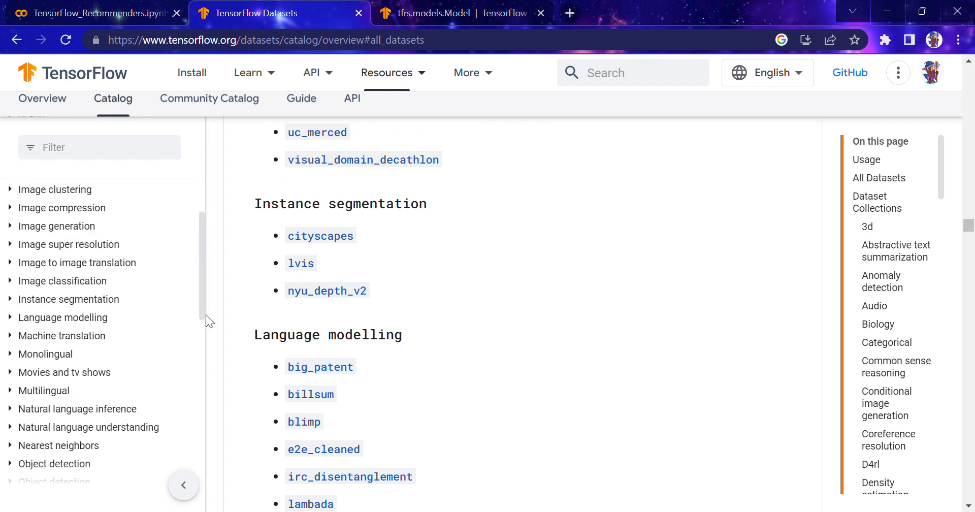
scroll("down", 3)
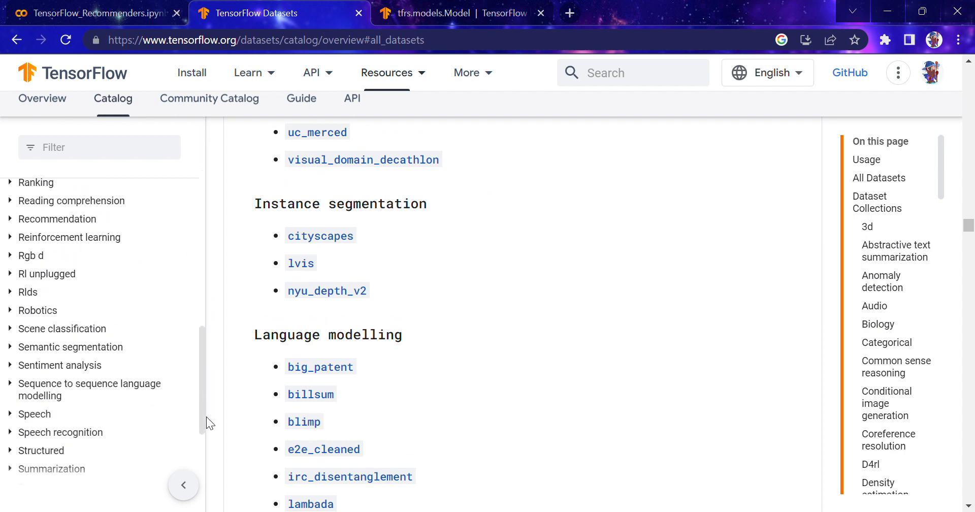
left_click(57, 219)
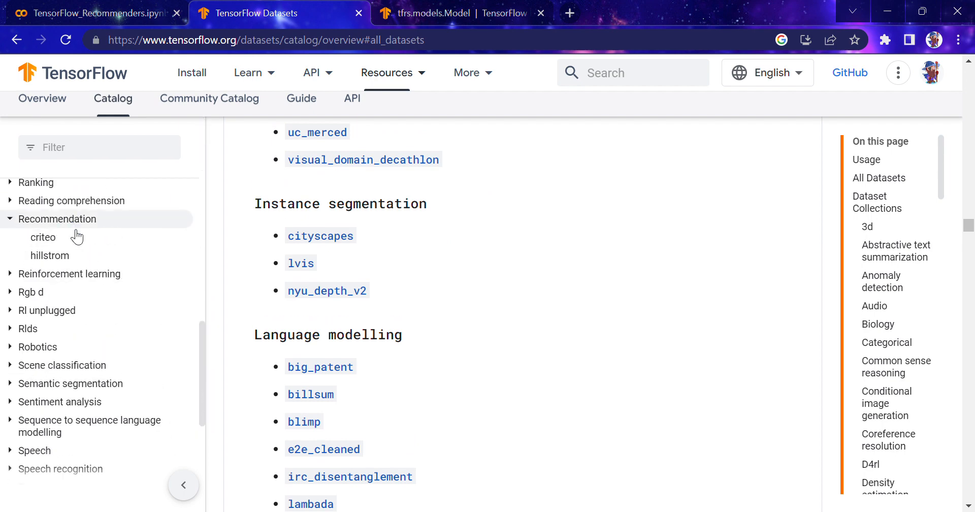
left_click(43, 237)
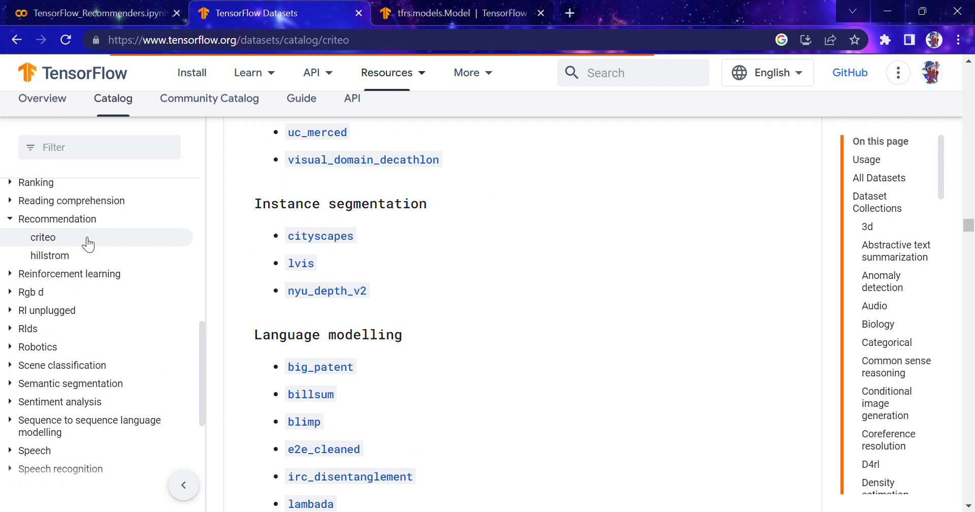
left_click(42, 238)
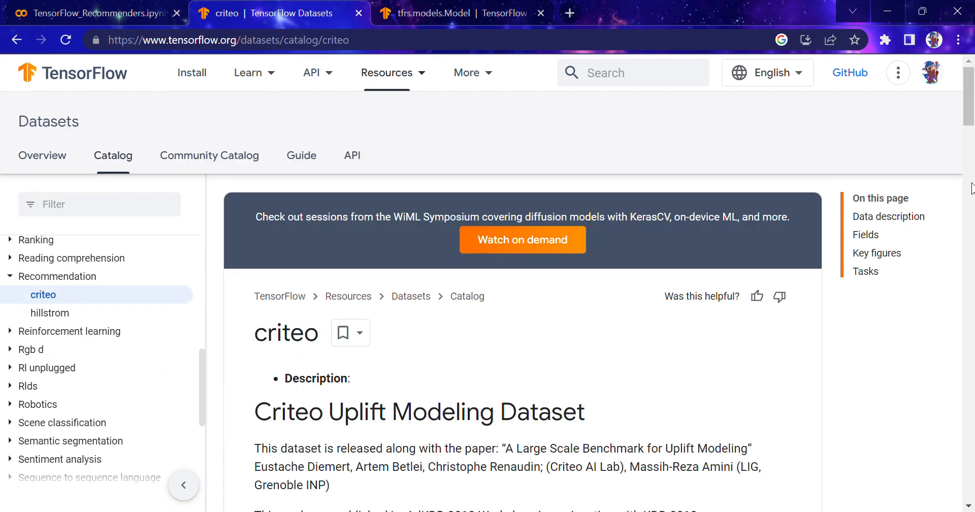
scroll("down", 3)
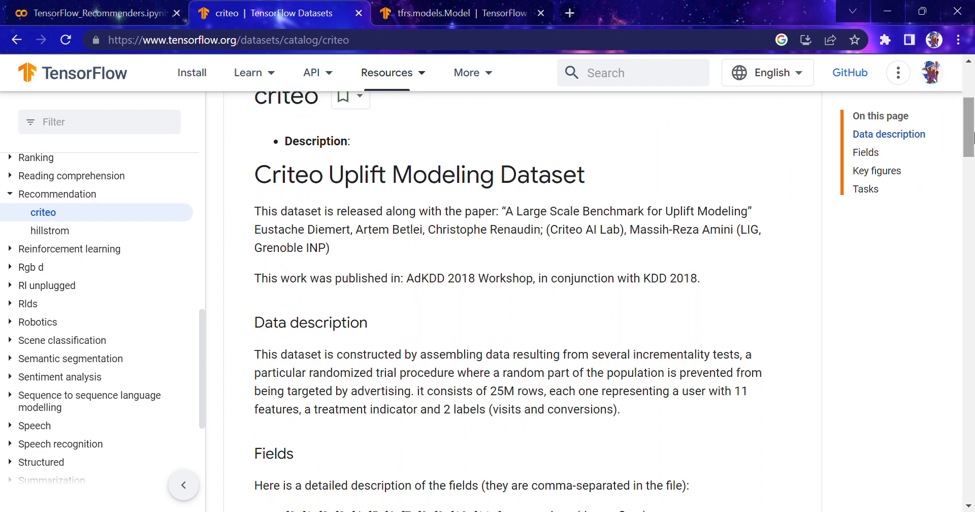
scroll("down", 3)
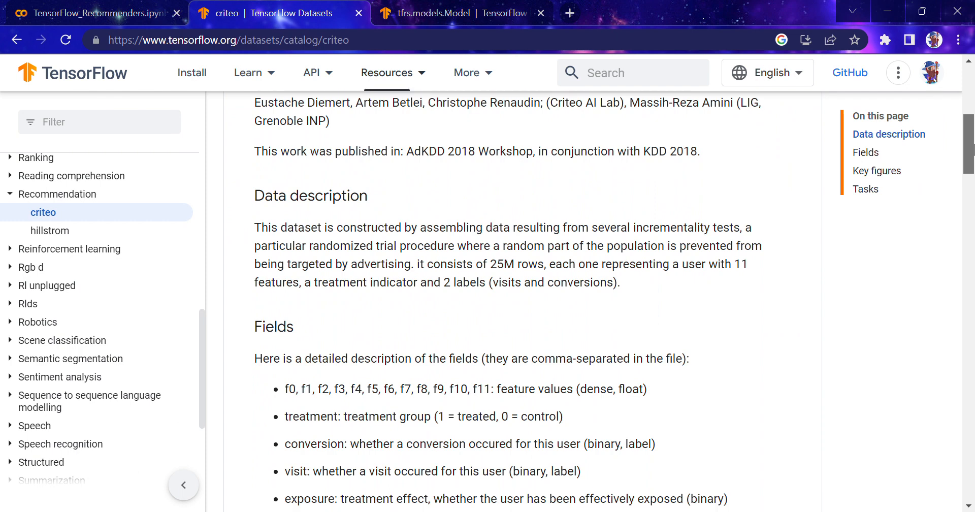
scroll("down", 3)
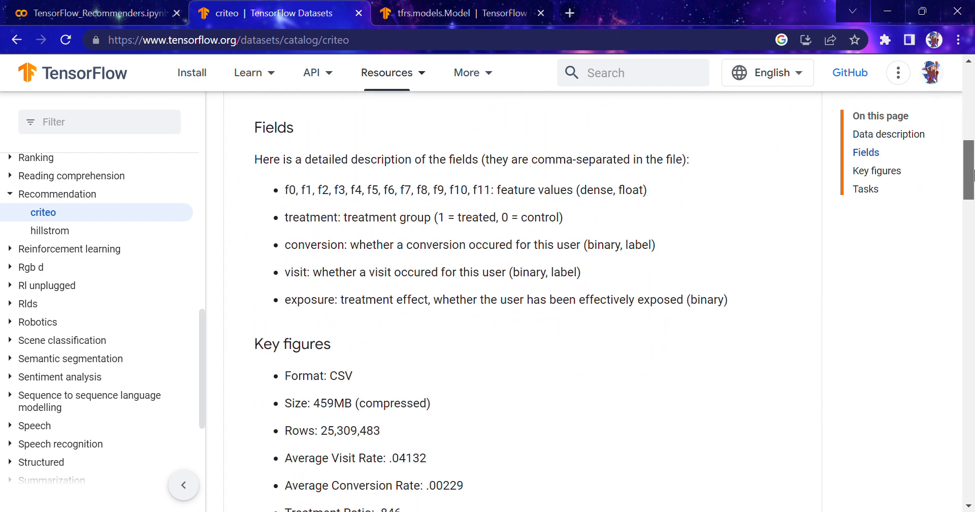
scroll("down", 3)
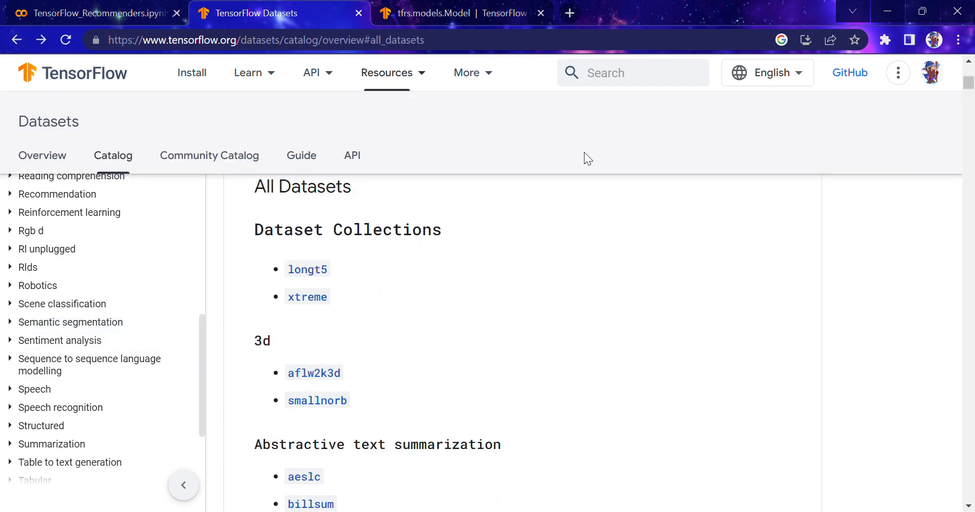
Find 'movie' on the all-datasets page and open the movie_lens link
type("movie")
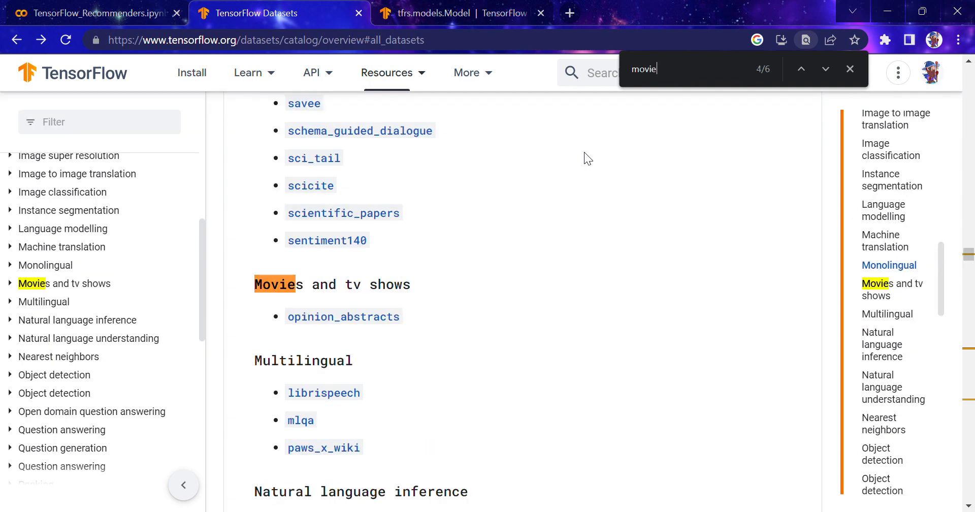
left_click(825, 68)
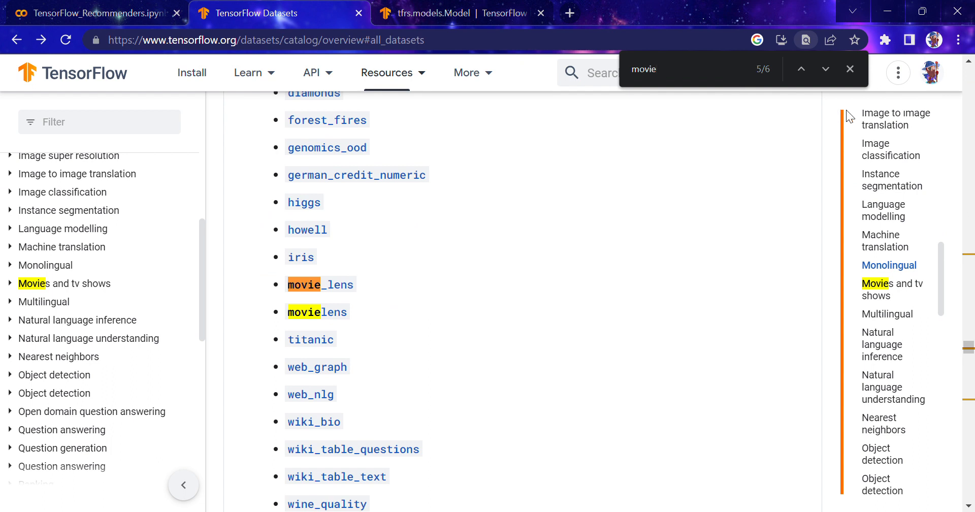
mouse_move(324, 294)
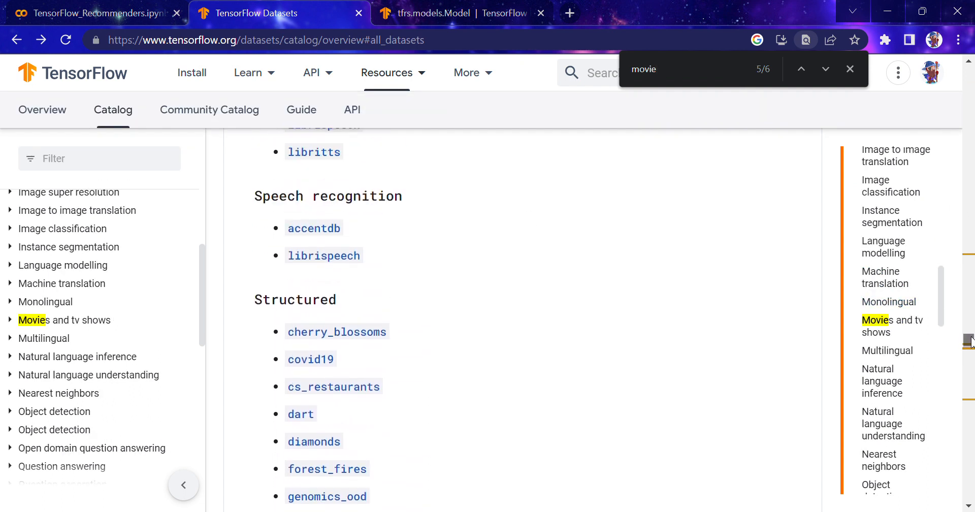
left_click(826, 69)
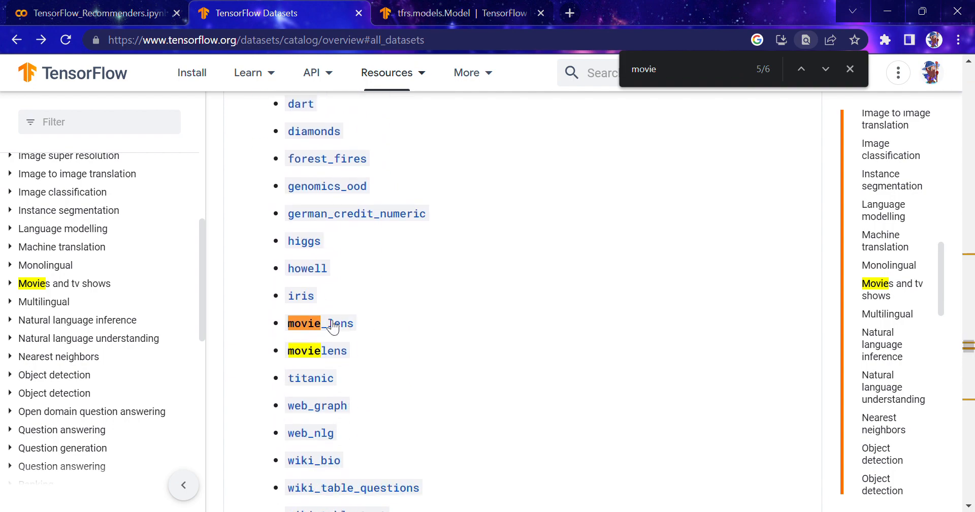
left_click(320, 324)
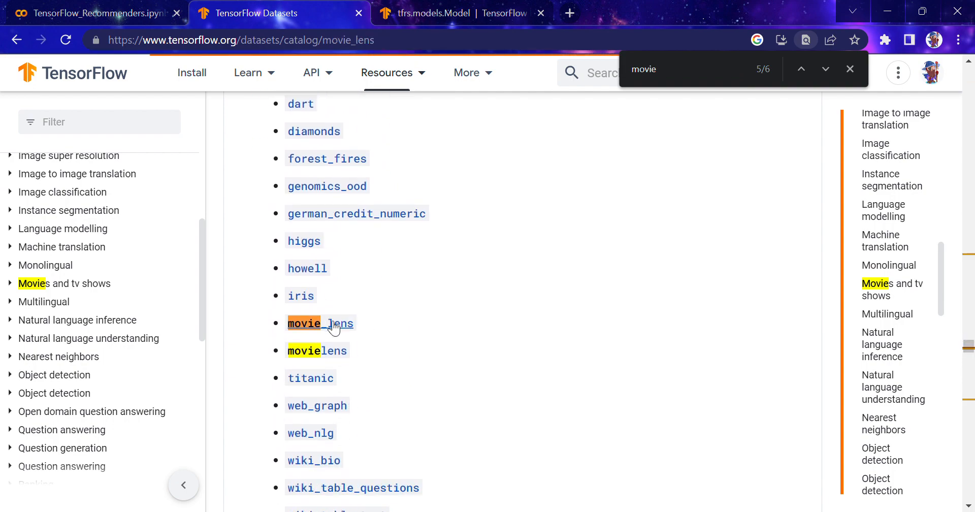
Scroll the movie_lens page, briefly checking the notebook's dataset loading code
left_click(319, 324)
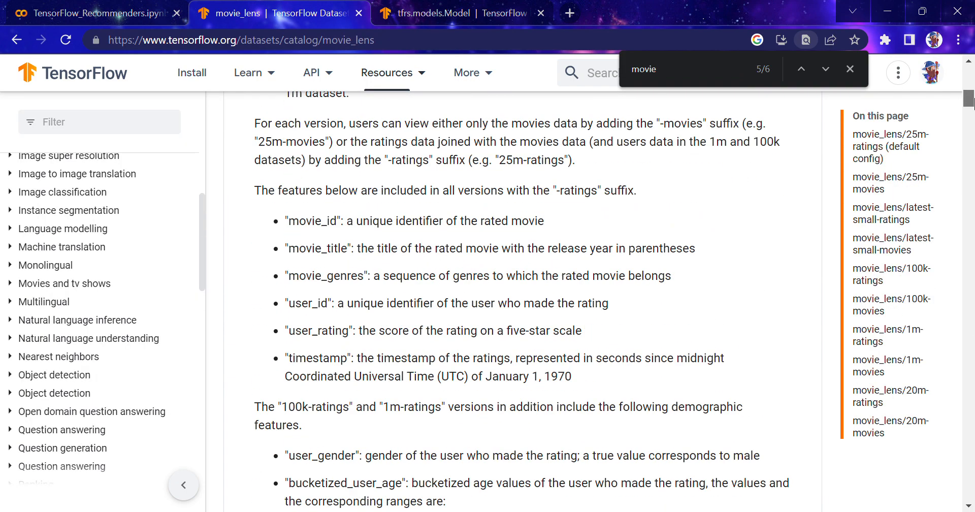
scroll("down", 3)
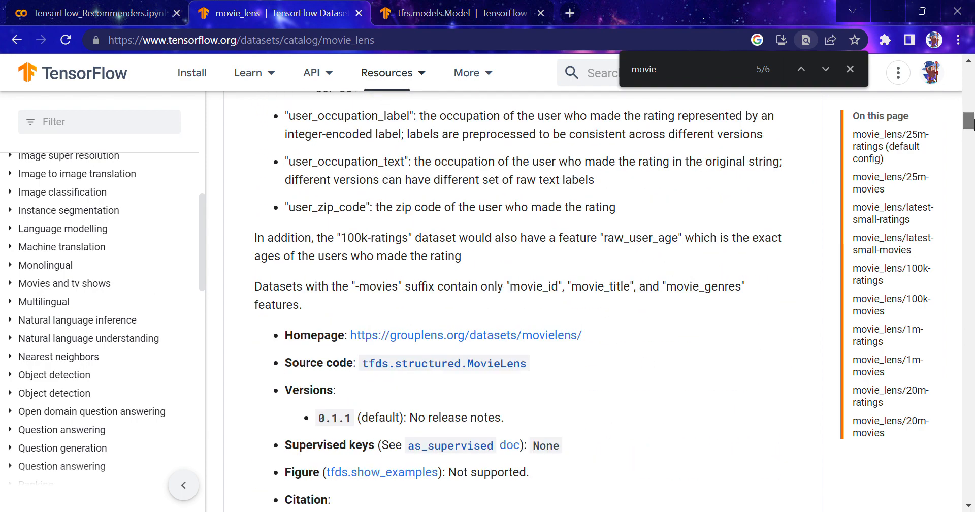
scroll("down", 3)
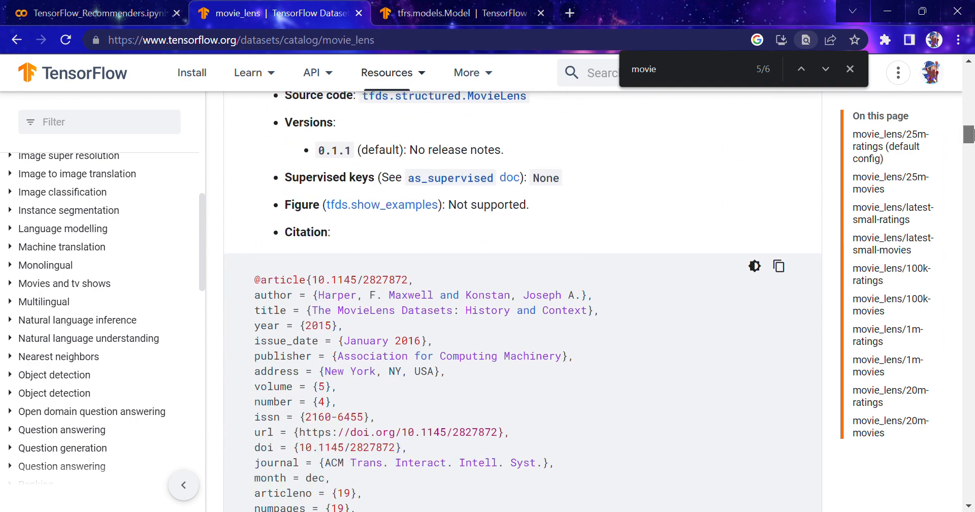
scroll("down", 3)
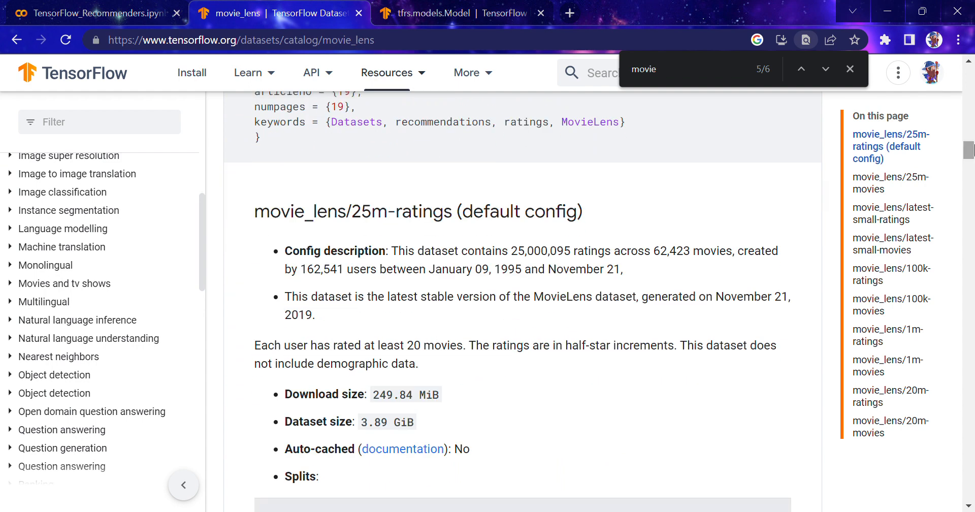
scroll("down", 3)
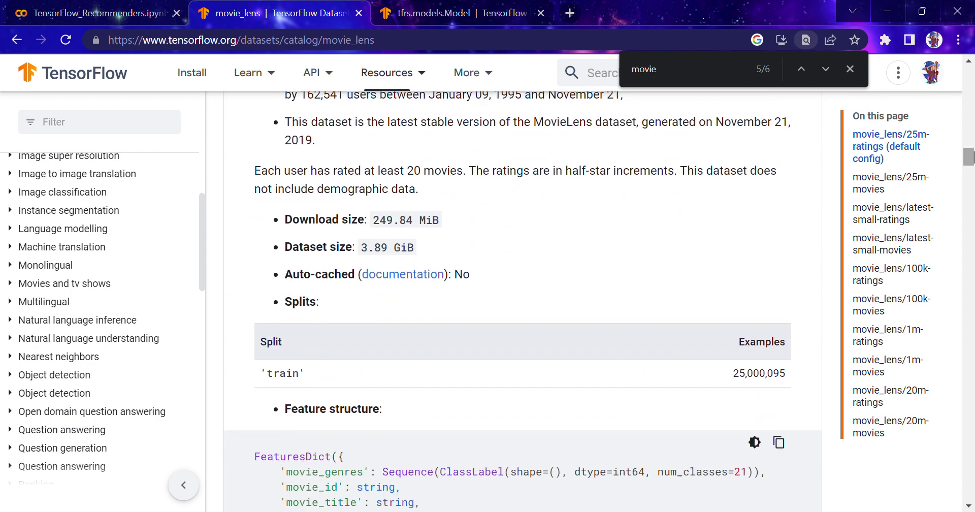
left_click(91, 13)
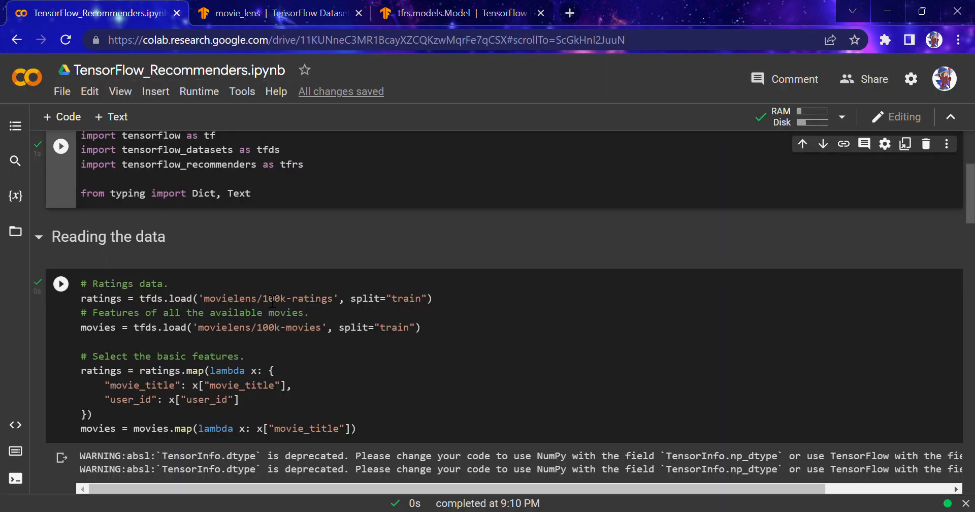
left_click(273, 13)
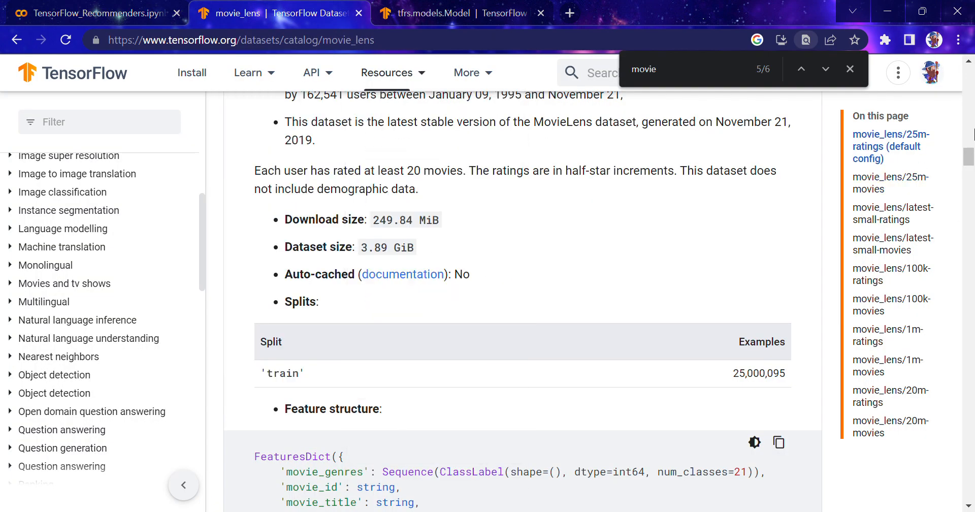
Scroll to the 100k-ratings config's feature structure and documentation table
scroll("up", 3)
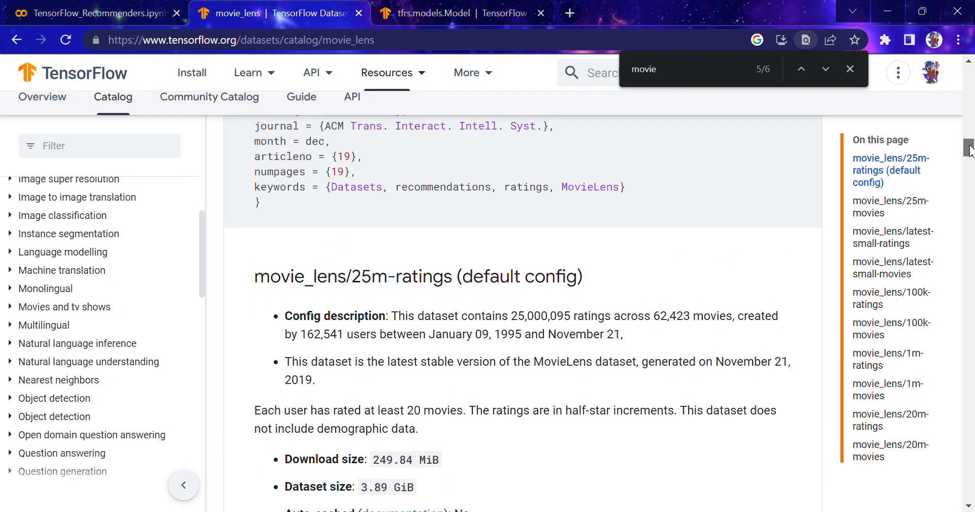
scroll("down", 3)
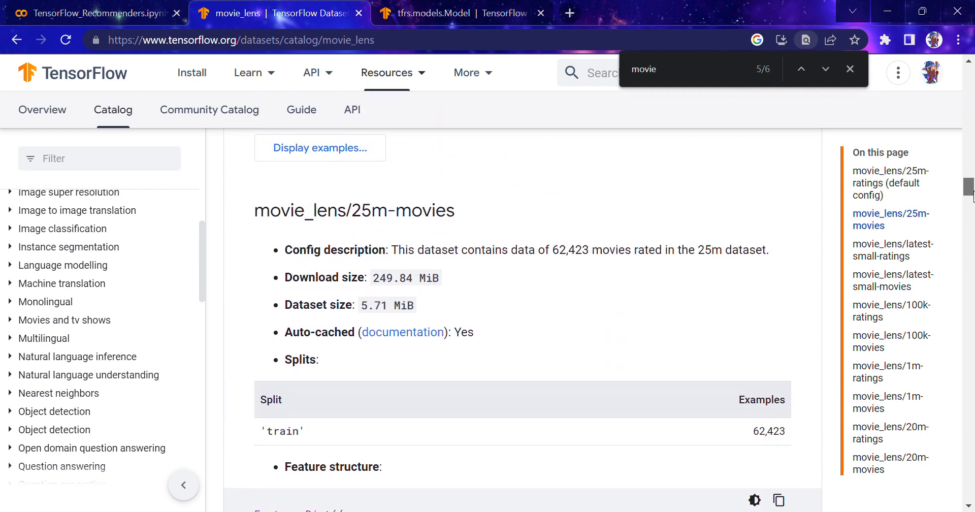
mouse_move(904, 214)
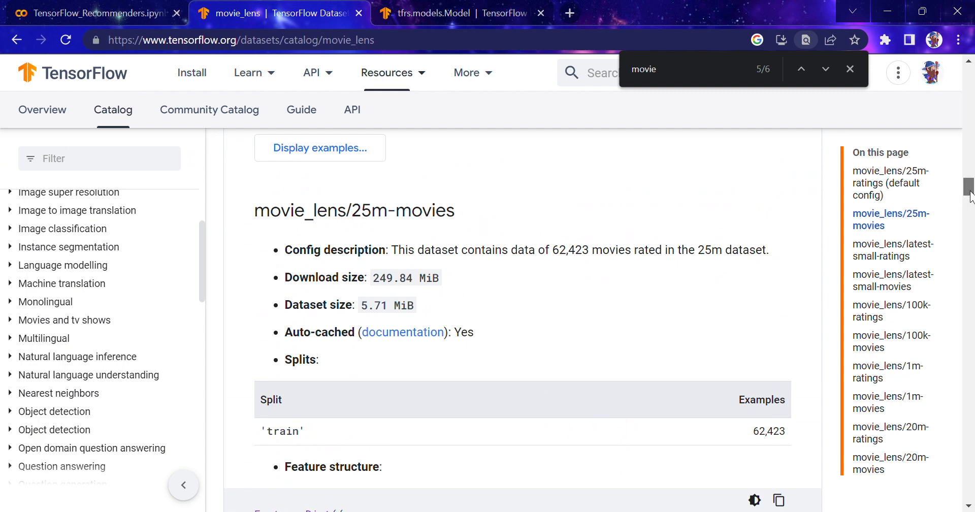
scroll("down", 3)
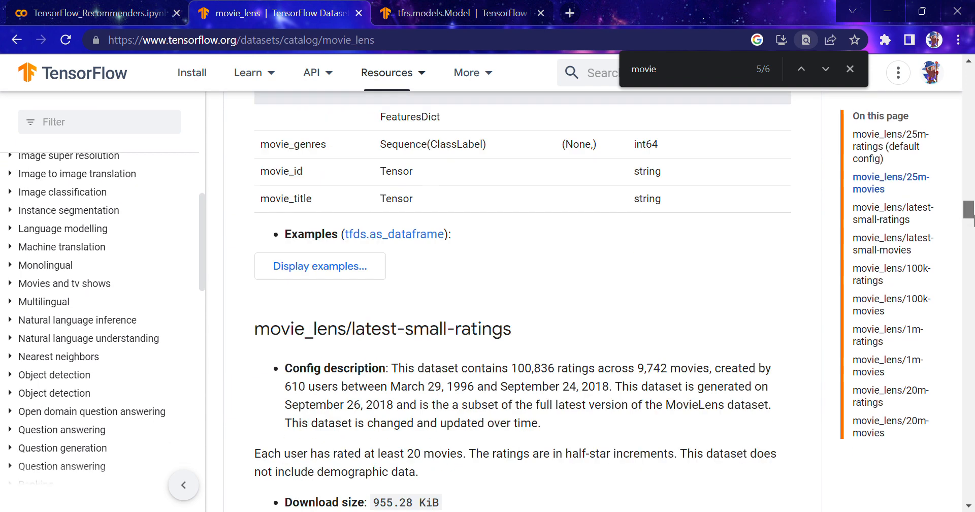
scroll("down", 3)
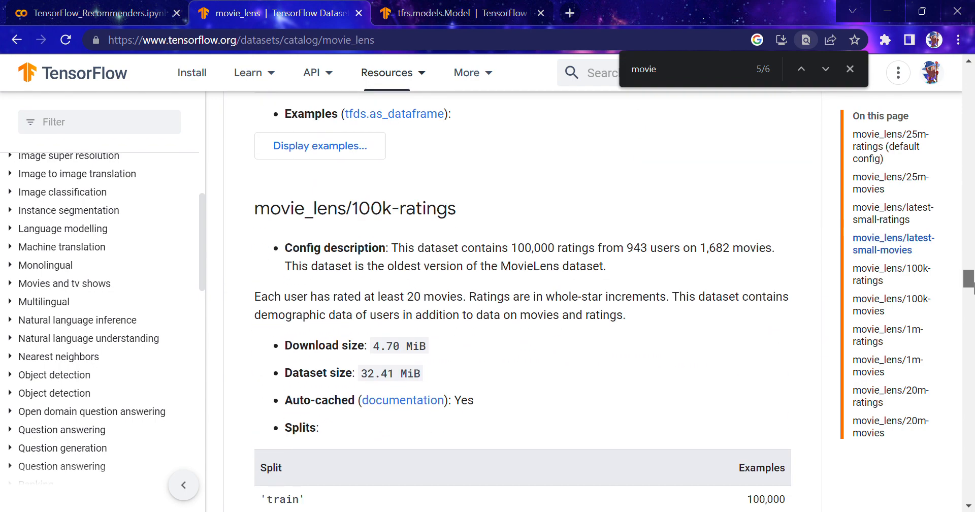
mouse_move(522, 256)
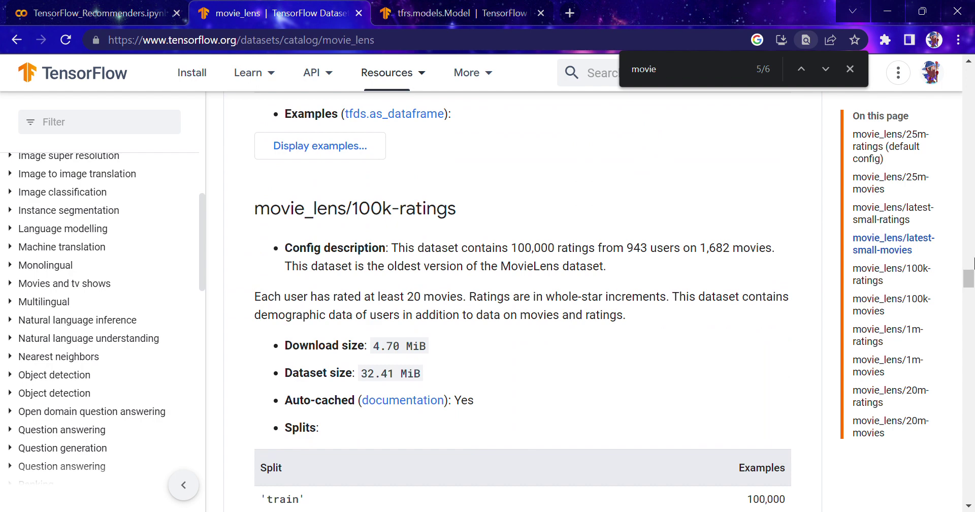
scroll("down", 3)
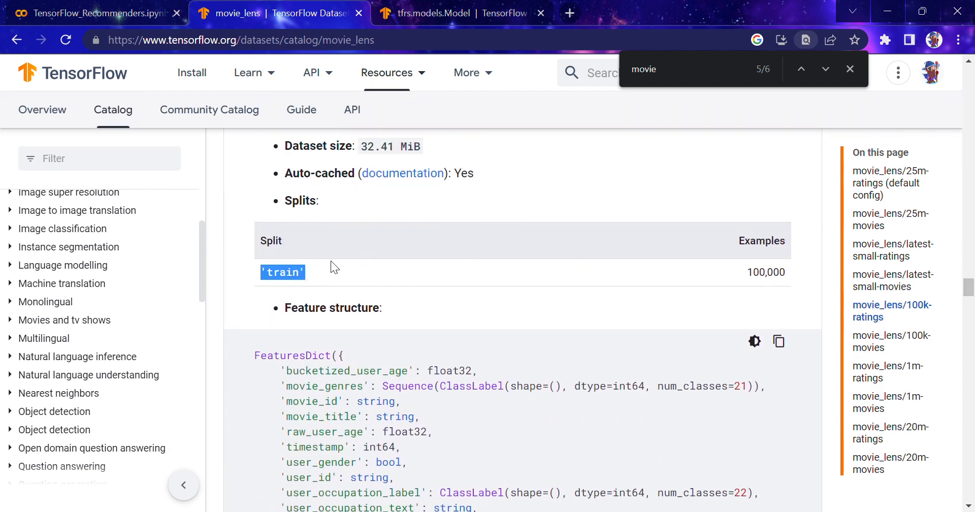
scroll("down", 3)
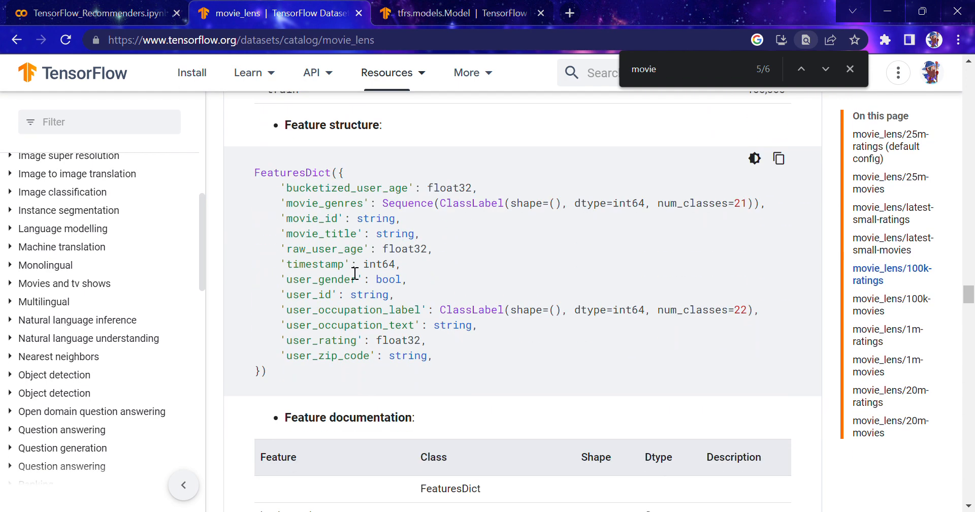
scroll("down", 3)
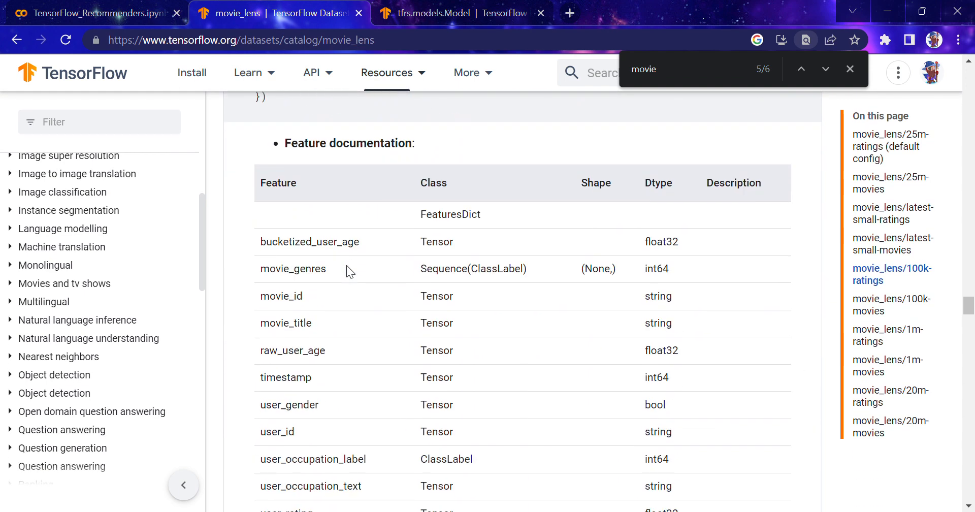
mouse_move(320, 304)
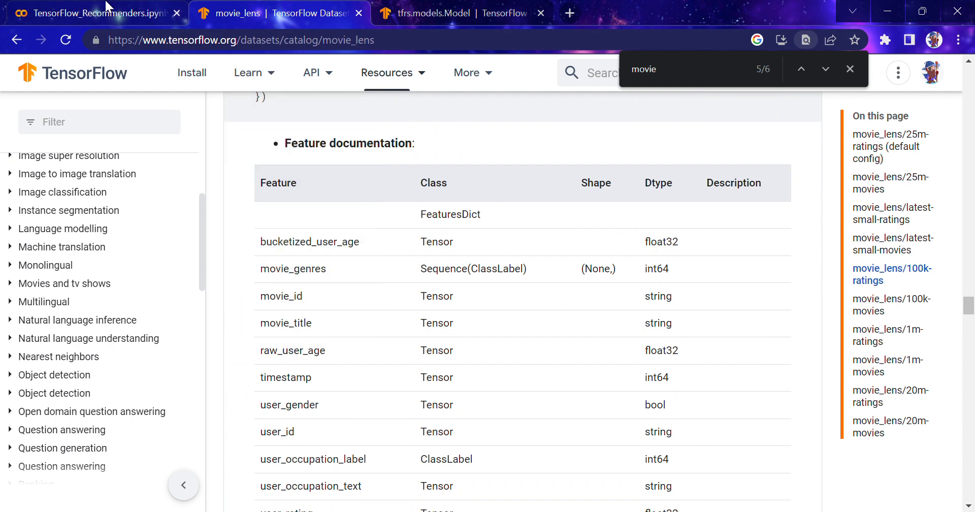
Return to the notebook and examine the ratings and movies lines in 'Reading the data'
left_click(91, 13)
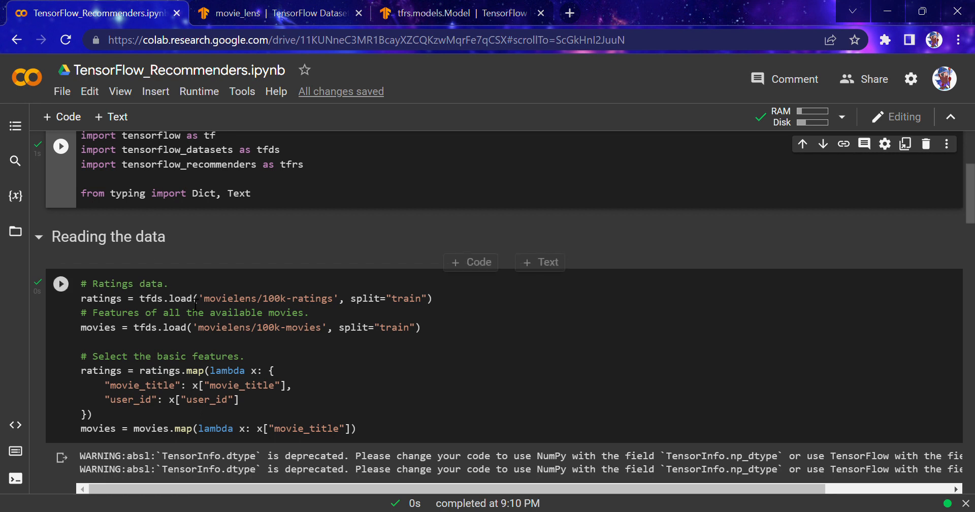
left_click(343, 298)
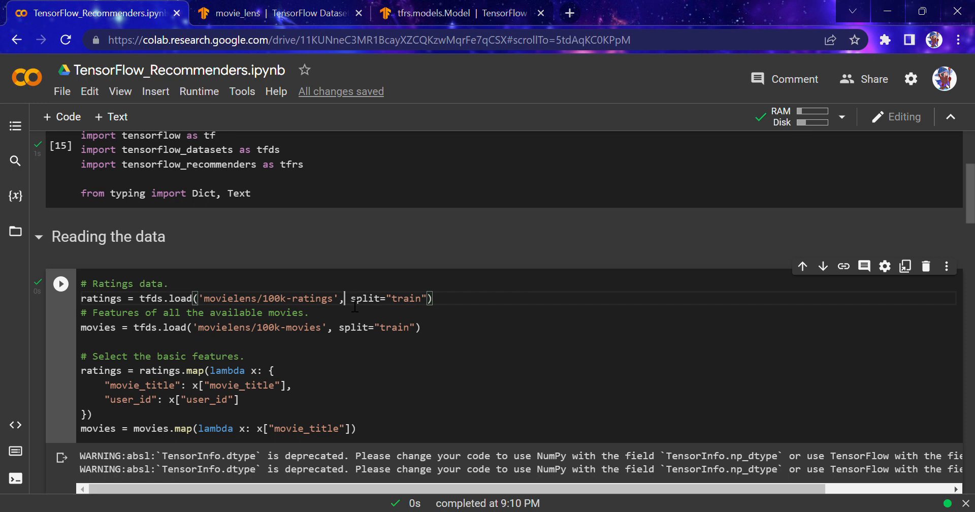
mouse_move(868, 206)
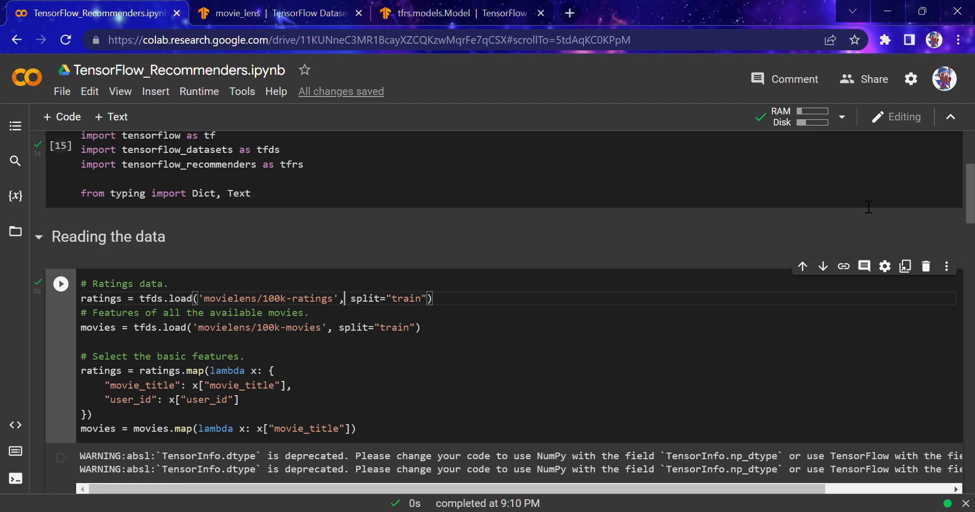
scroll("down", 3)
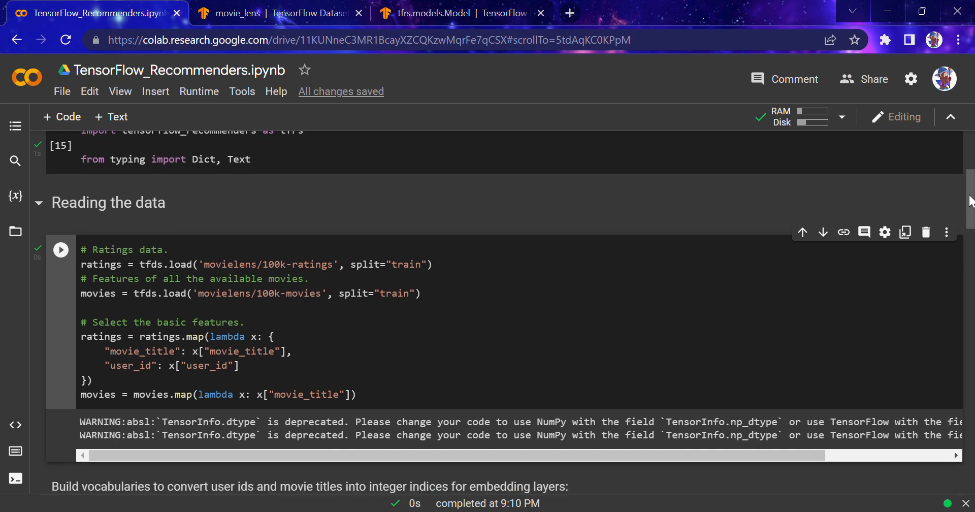
scroll("down", 3)
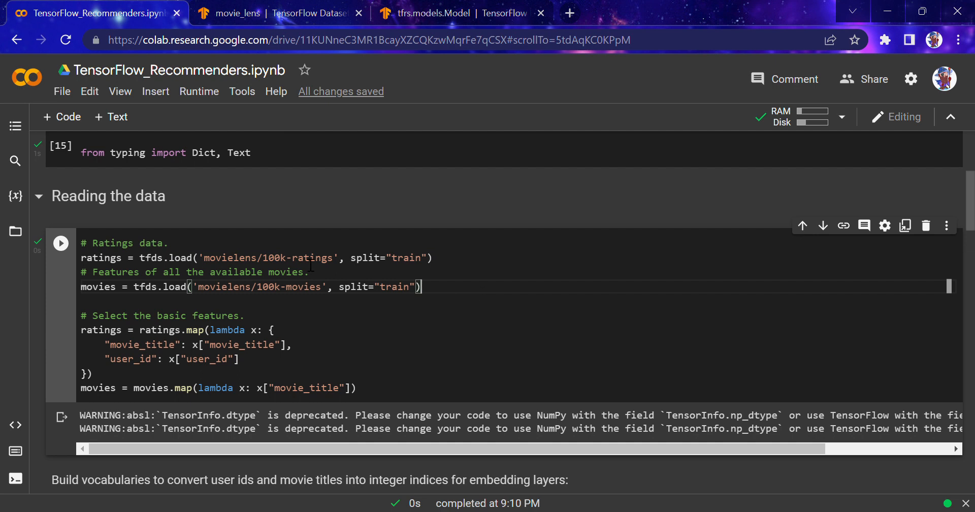
double_click(312, 258)
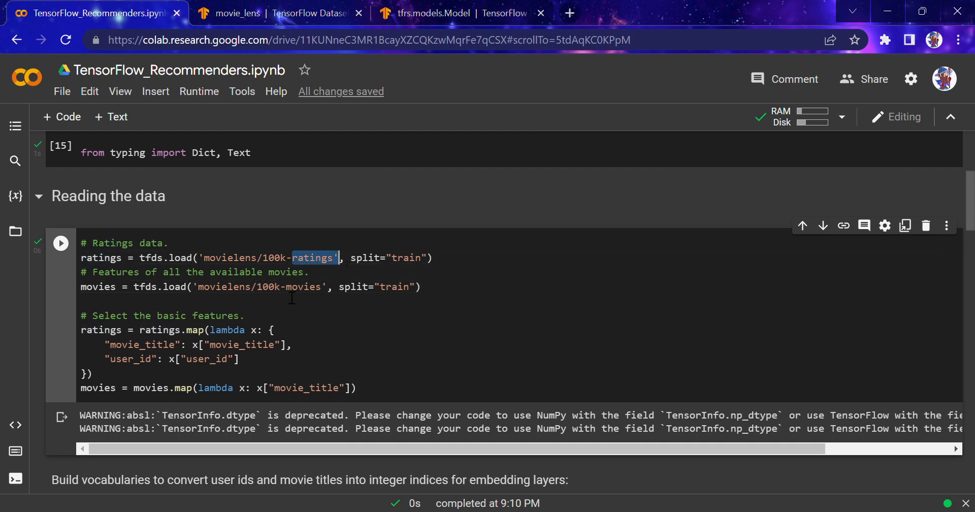
left_click(421, 287)
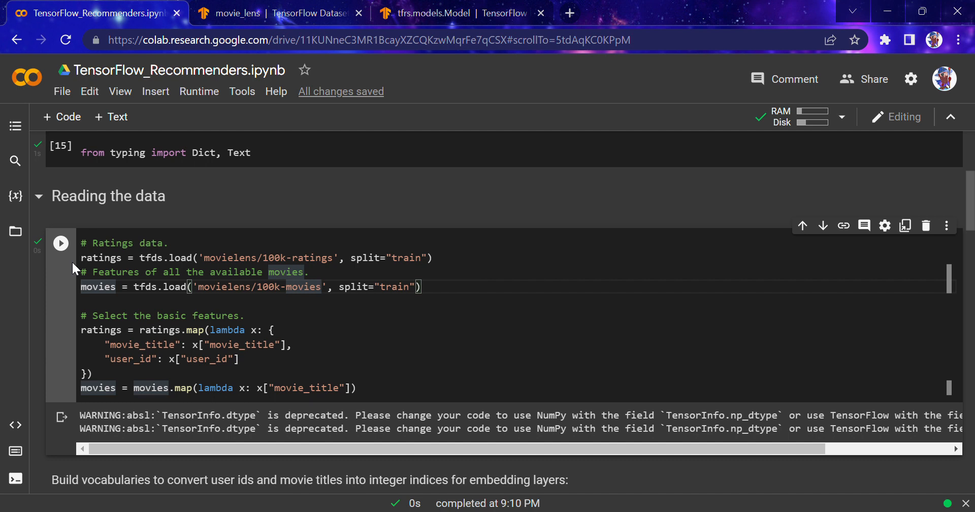
Rerun 'Reading the data', then scroll past the user_id vocabulary code to MovieLensModel
left_click(61, 243)
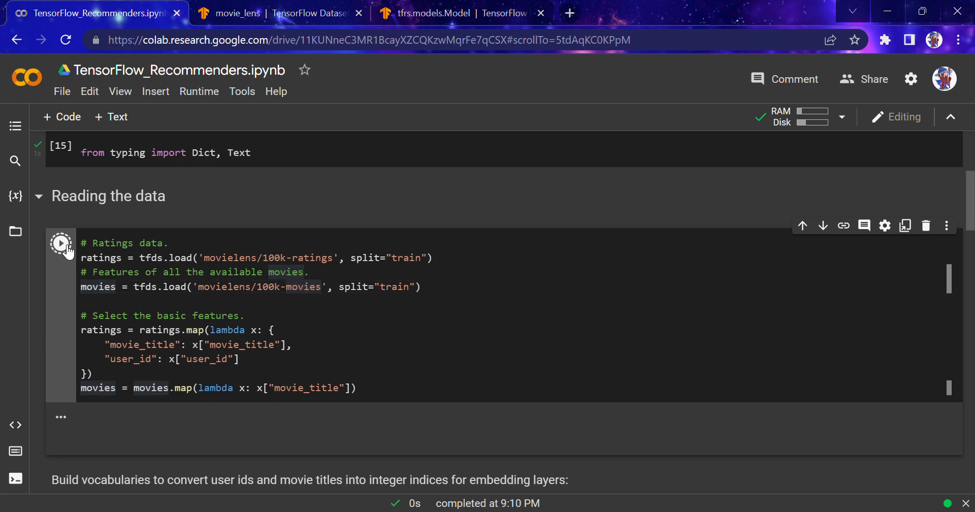
left_click(60, 242)
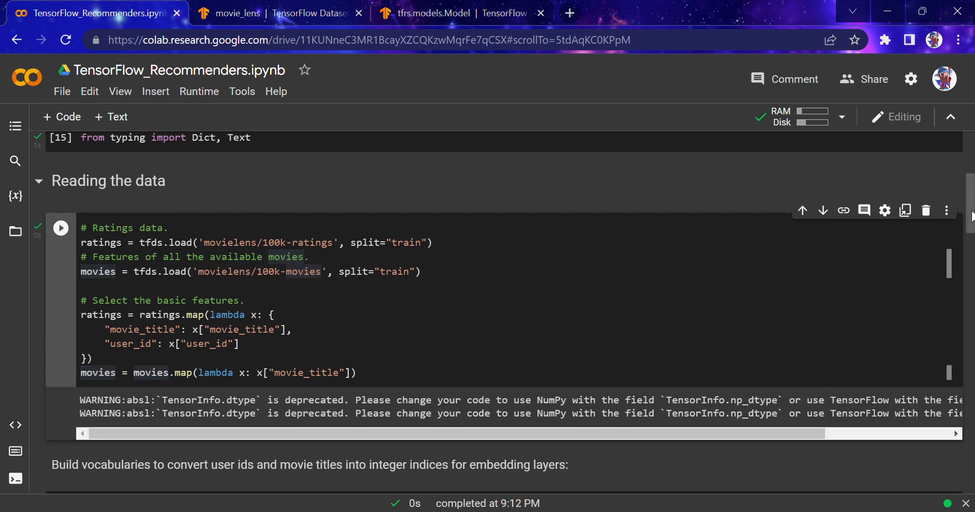
scroll("down", 3)
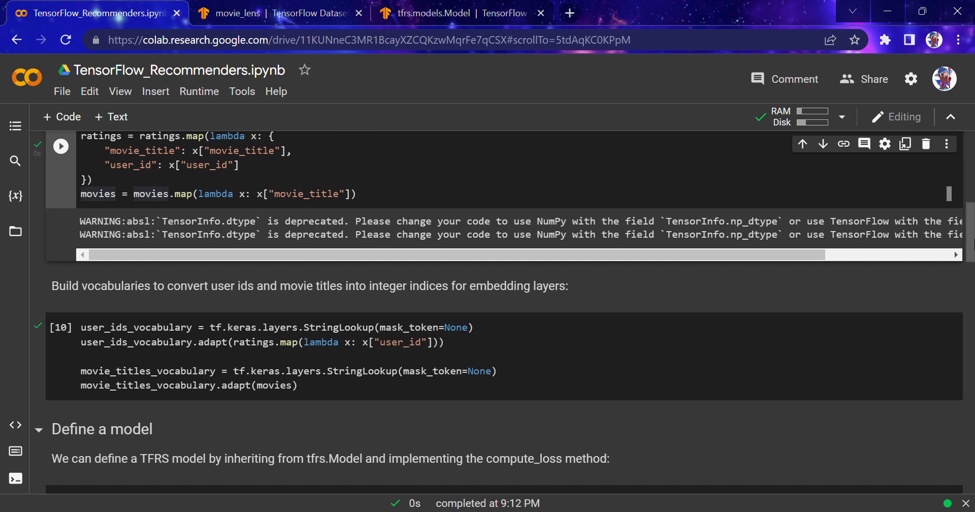
scroll("down", 3)
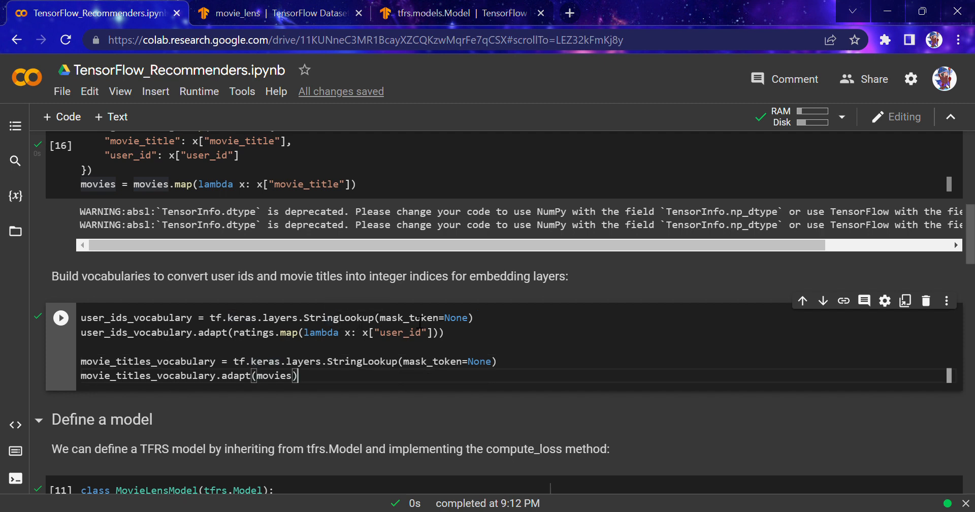
double_click(400, 332)
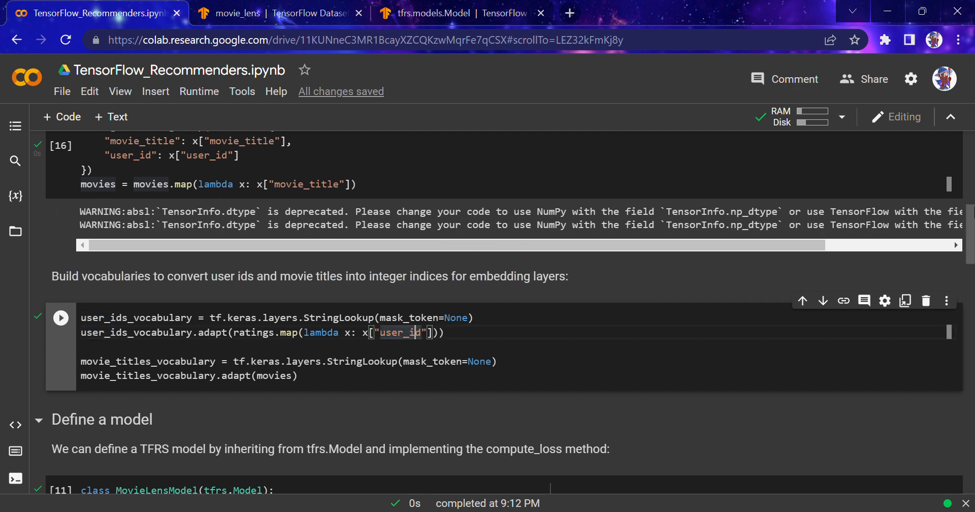
scroll("down", 3)
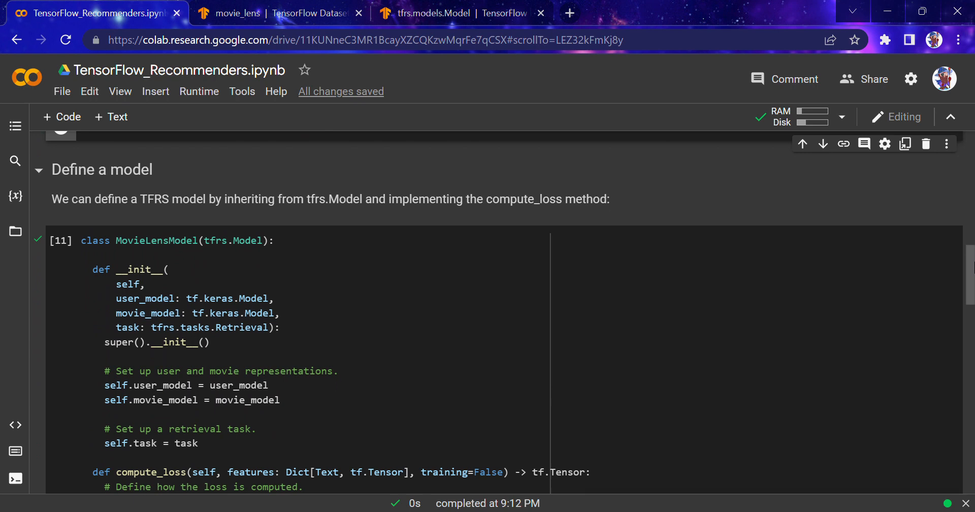
Skim the tfrs.models.Model API reference, then switch to the TensorFlow_Recommenders.ipynb tab
left_click(279, 13)
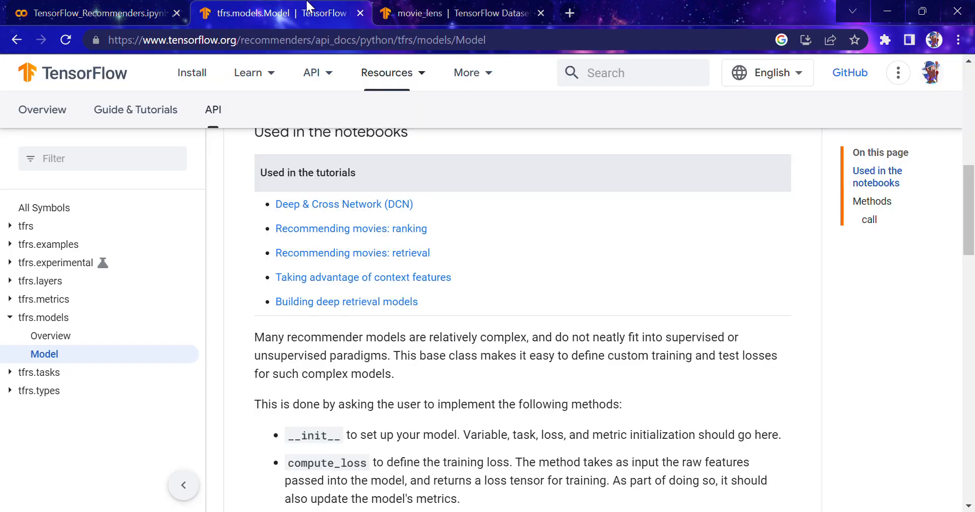
left_click(386, 73)
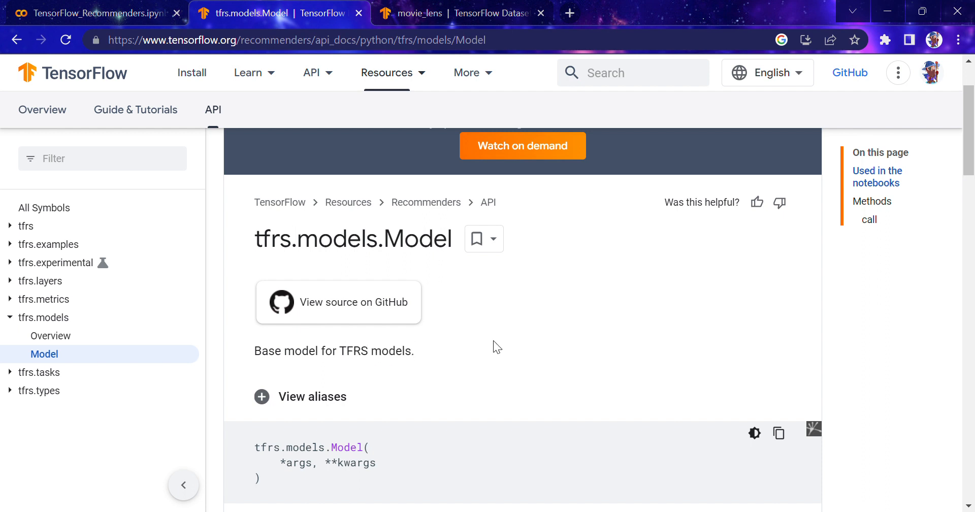
mouse_move(915, 382)
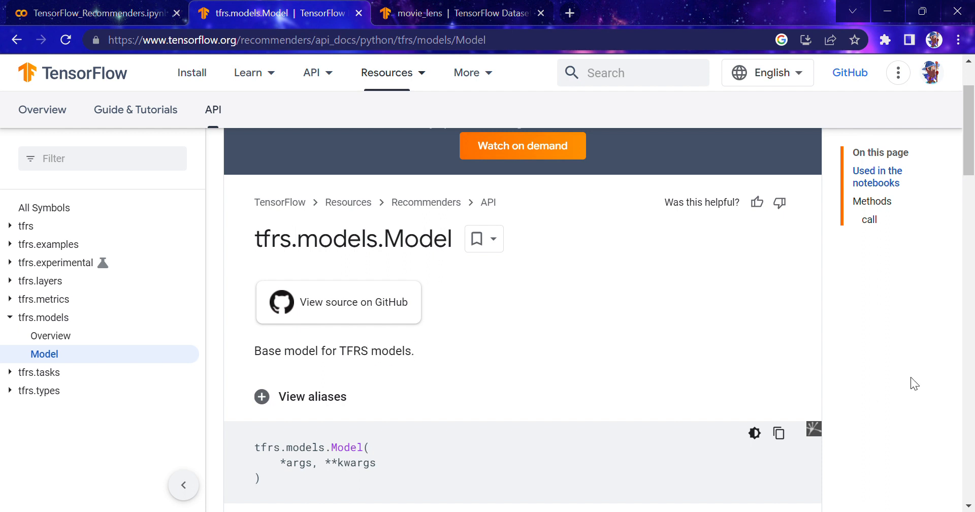
scroll("down", 3)
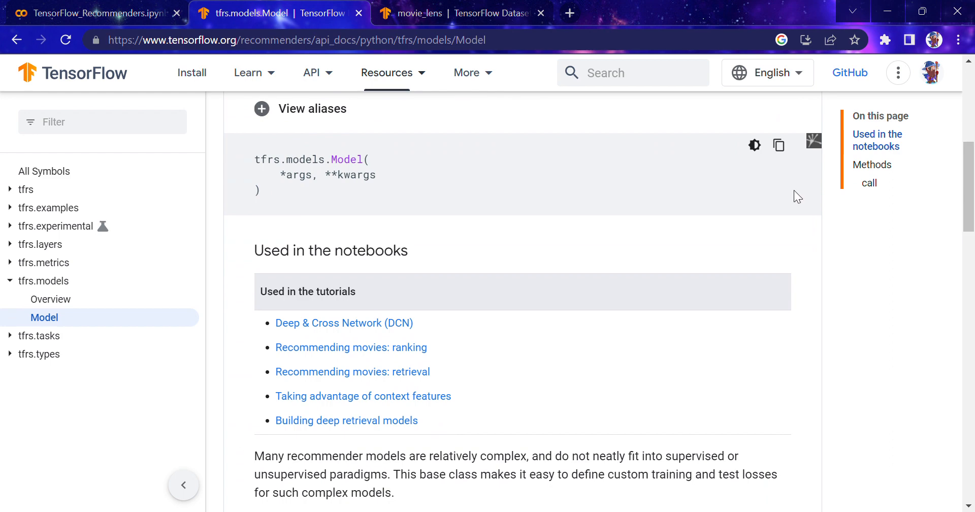
scroll("down", 3)
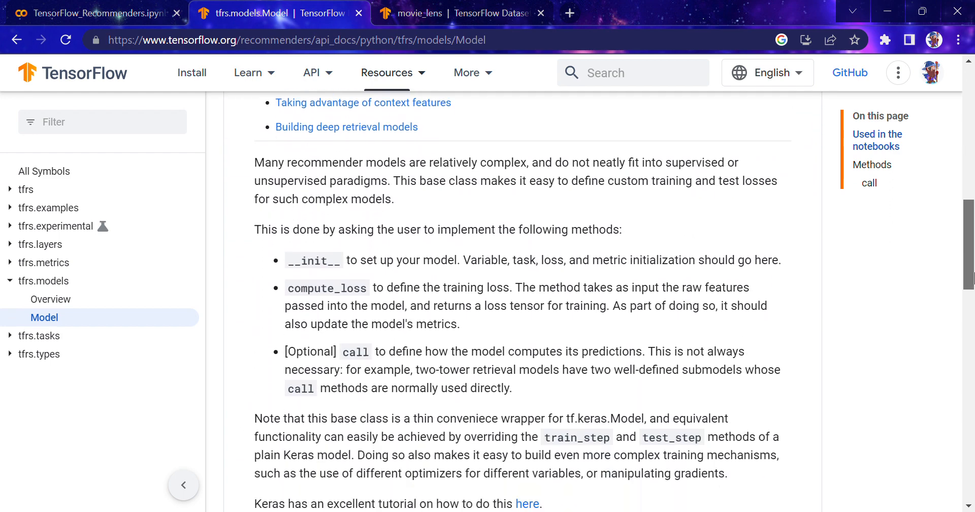
left_click(92, 12)
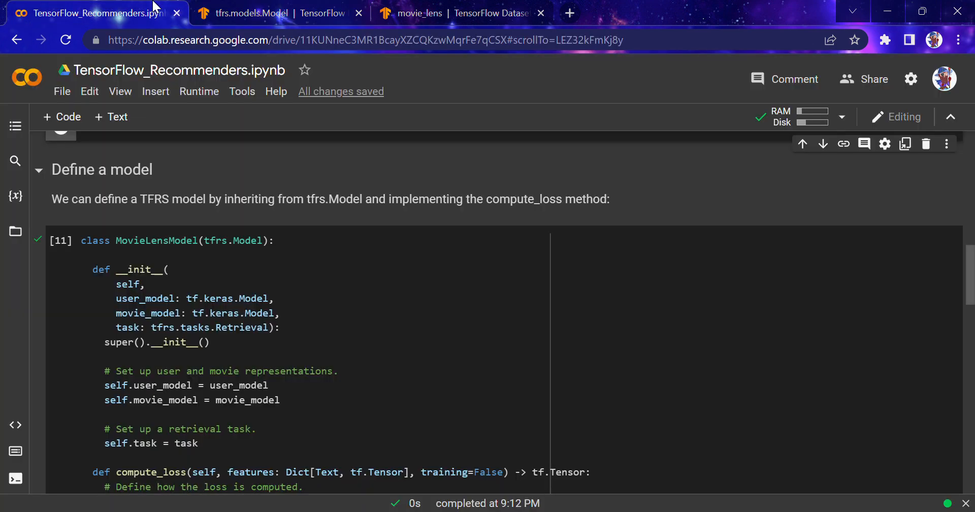
scroll("down", 3)
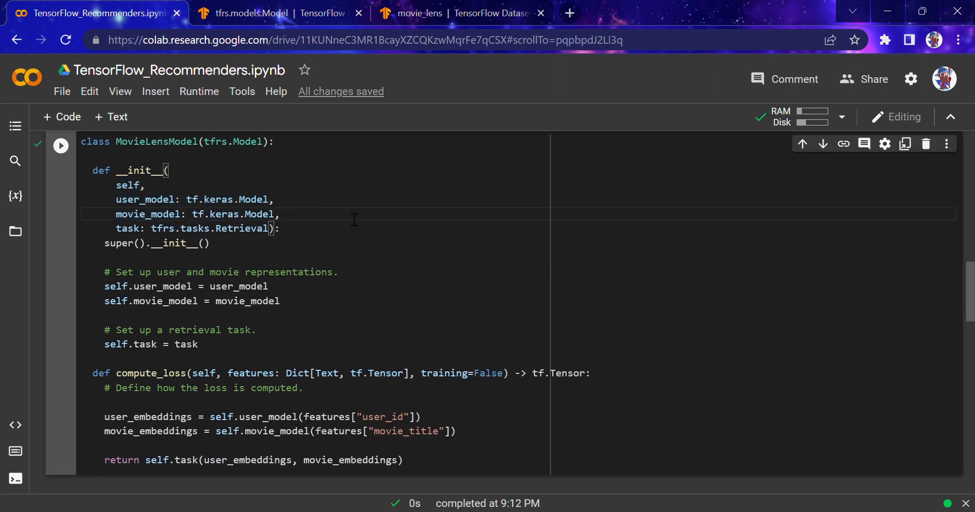
double_click(128, 286)
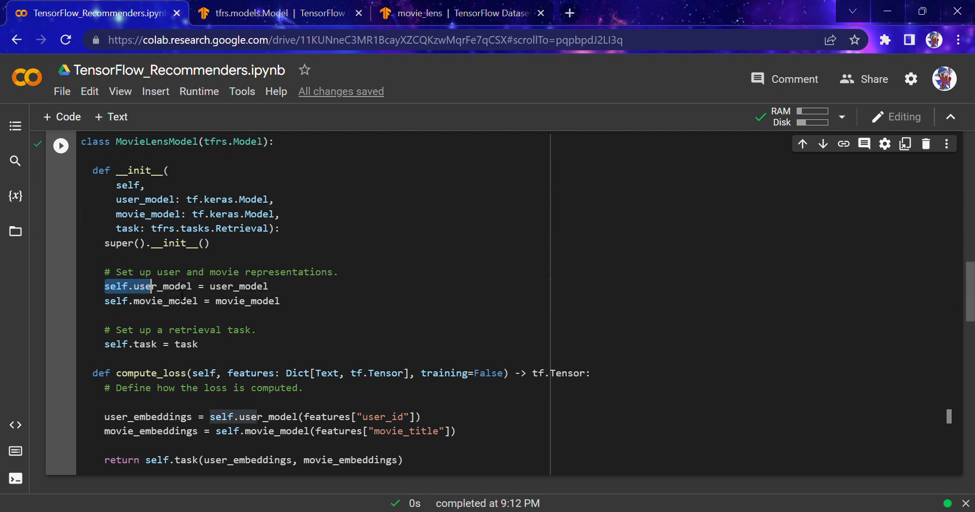
left_click(281, 301)
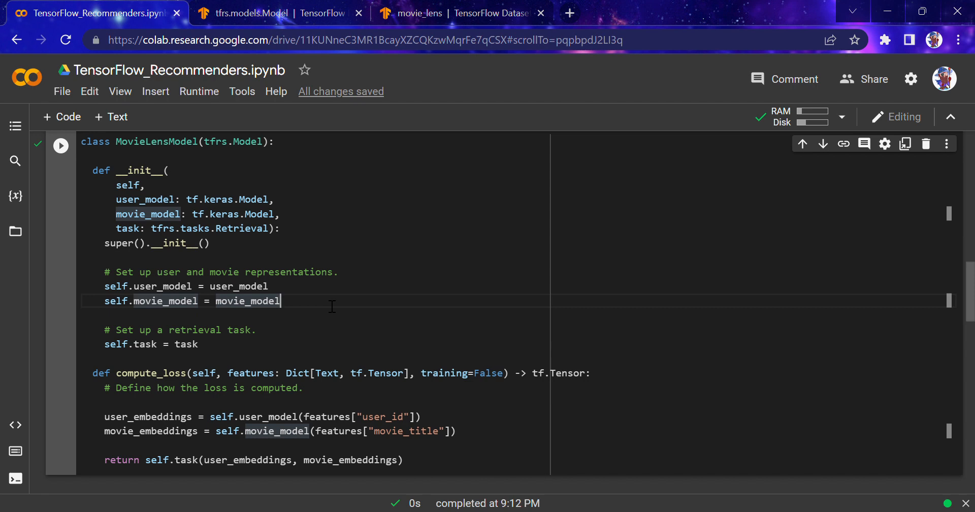
scroll("down", 3)
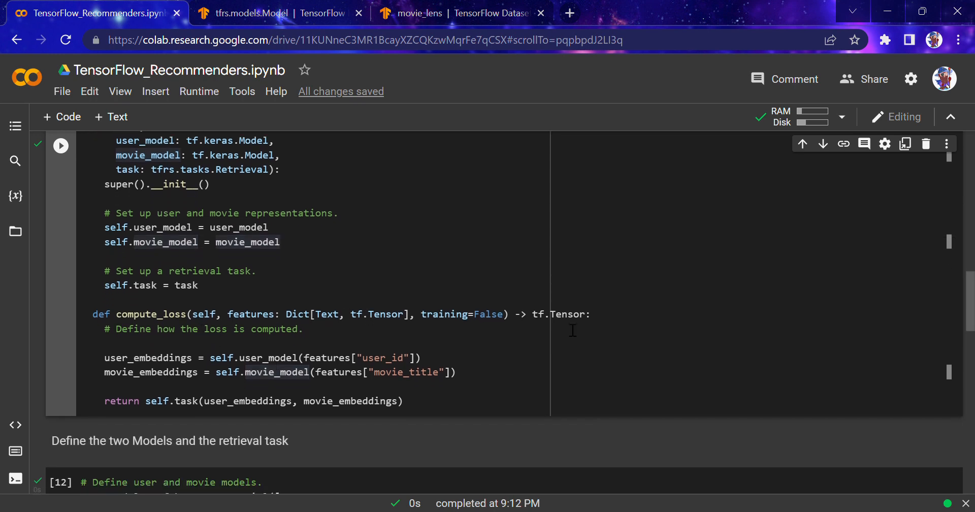
left_click_drag(104, 357, 458, 372)
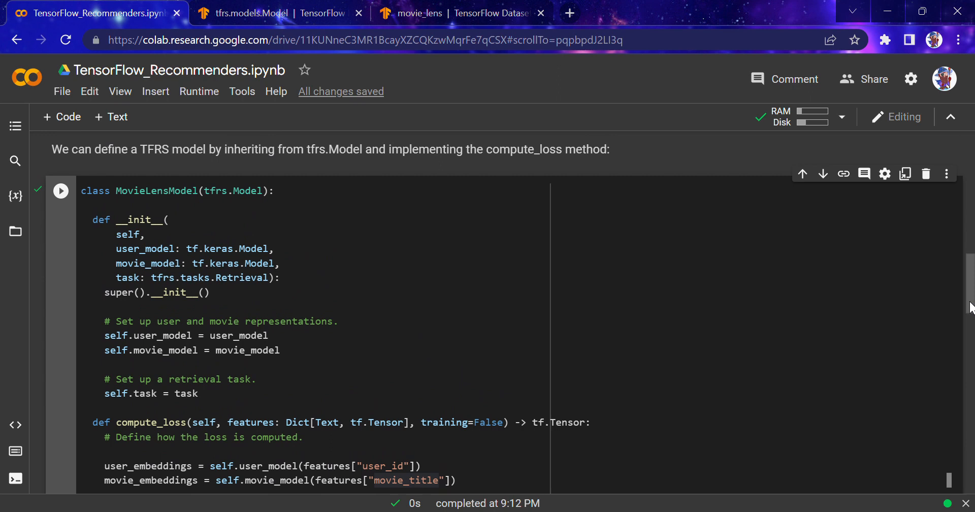
Scroll to the user and movie model definitions and point at movie_titles_vocabulary
scroll("down", 3)
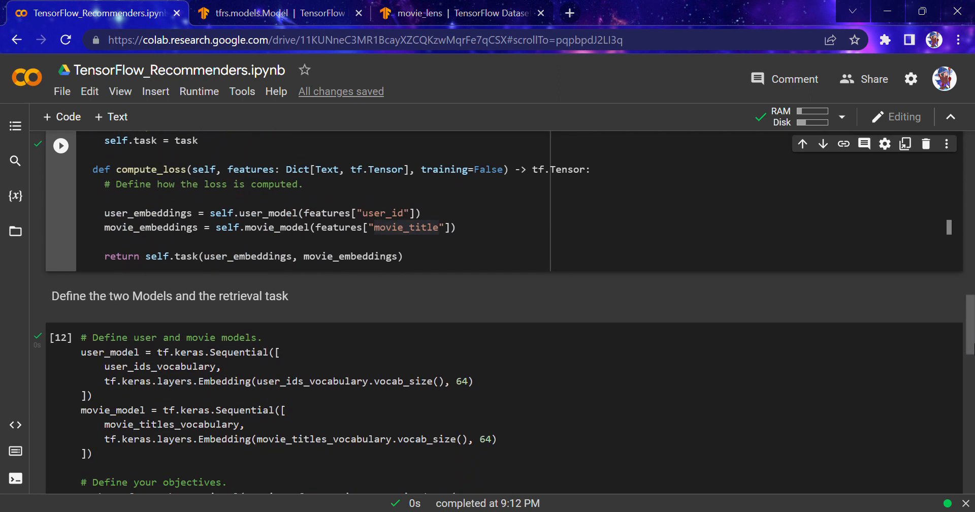
scroll("down", 3)
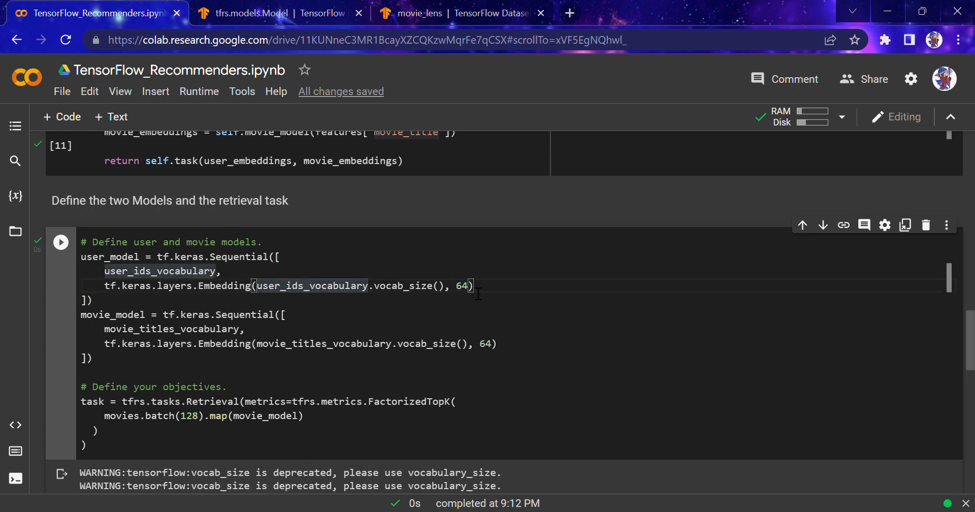
mouse_move(417, 311)
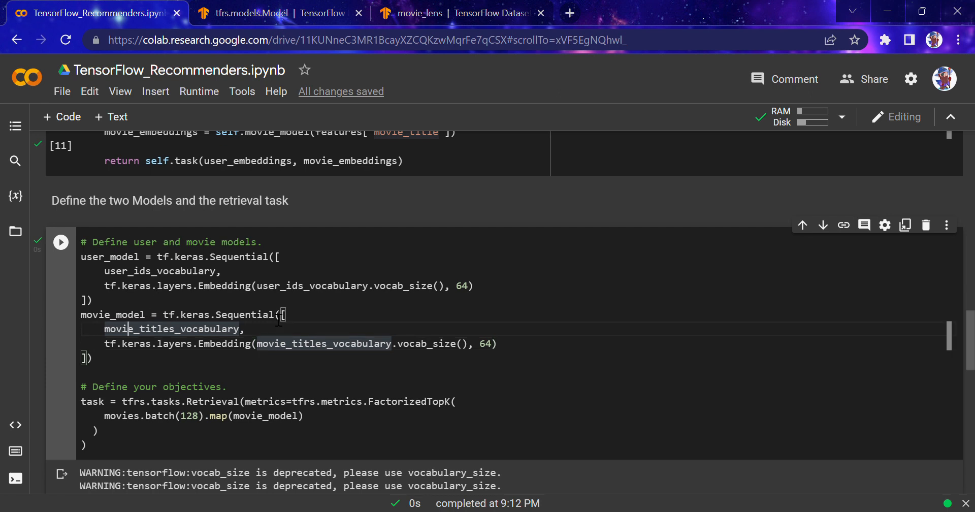
left_click(213, 401)
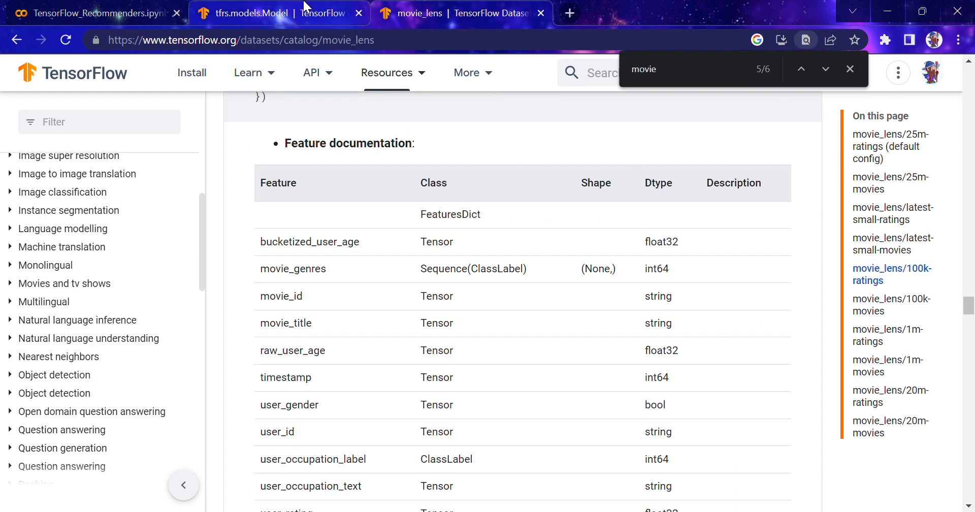
Switch back to the tfrs.models.Model reference page and its list of tutorial notebooks
left_click(280, 13)
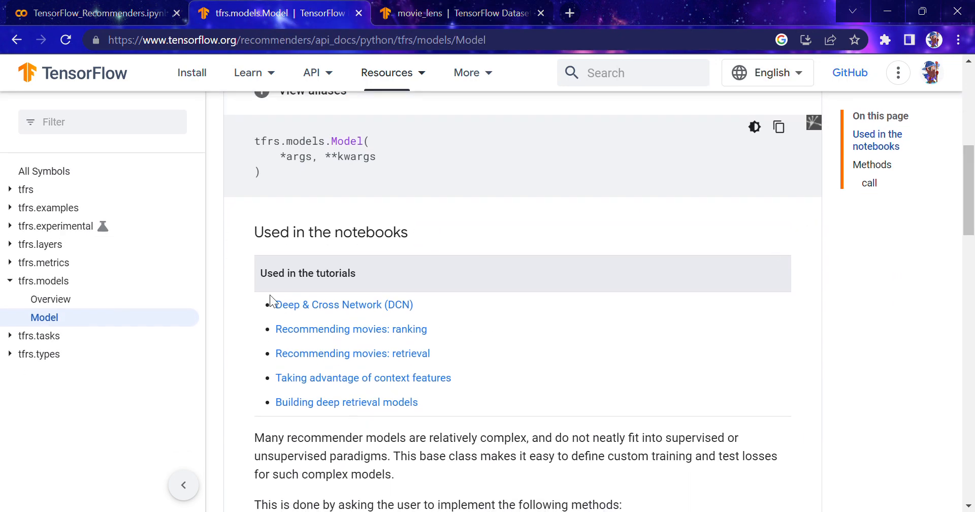
mouse_move(434, 337)
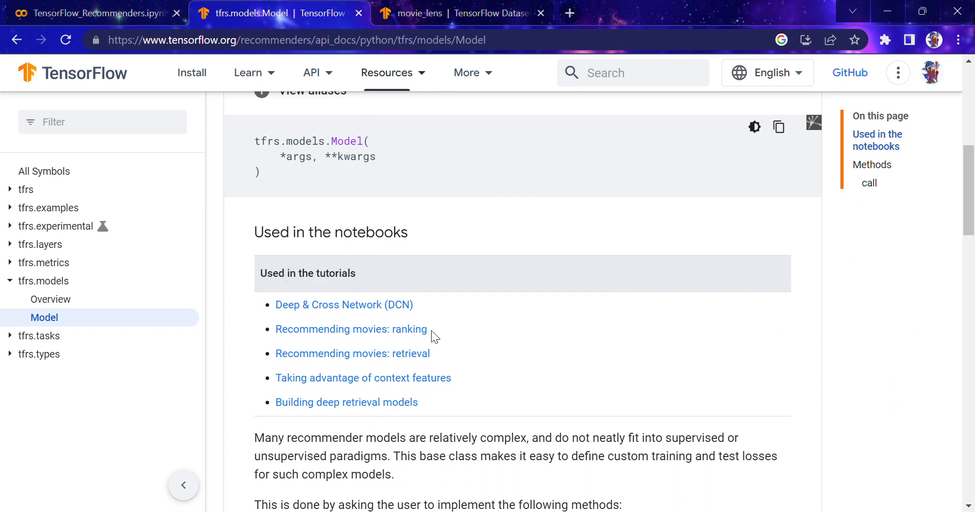
mouse_move(348, 367)
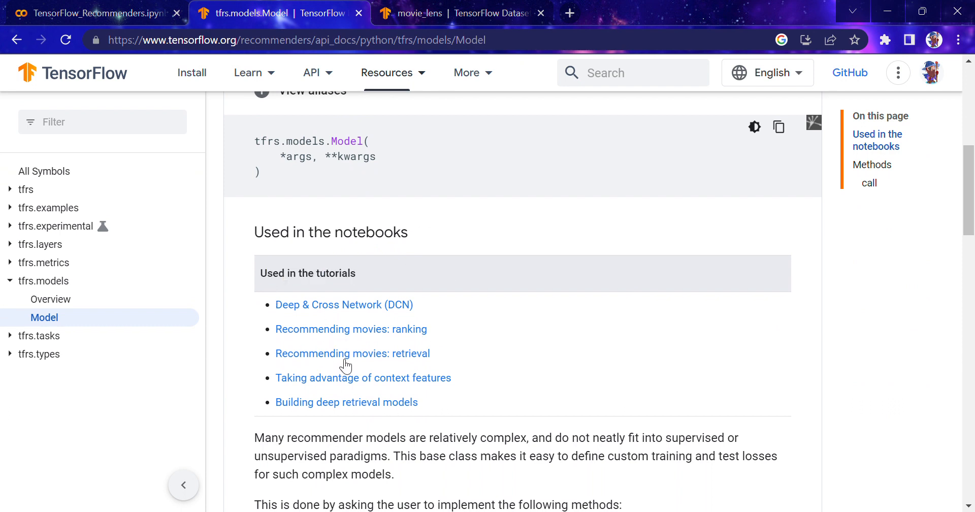
mouse_move(382, 365)
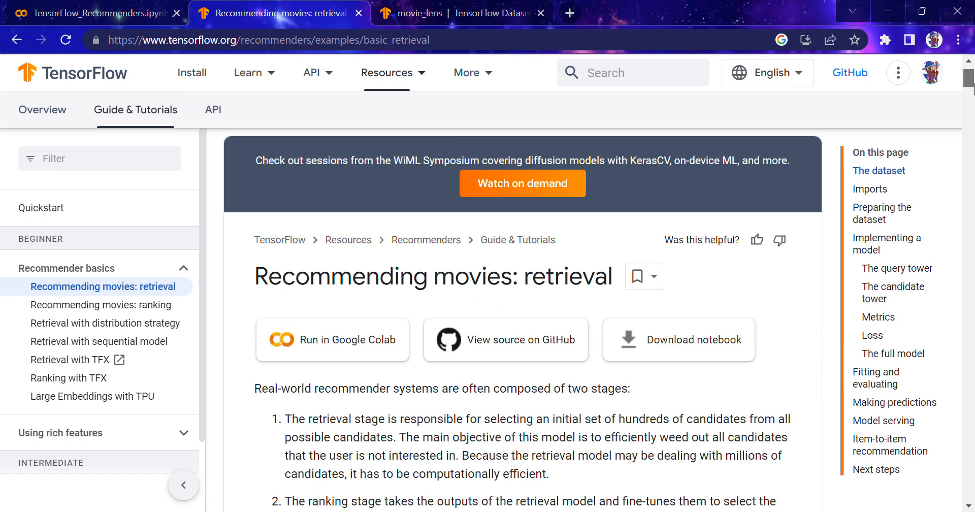
Read the retrieval tutorial introduction, then return to the TensorFlow_Recommenders.ipynb notebook
scroll("down", 3)
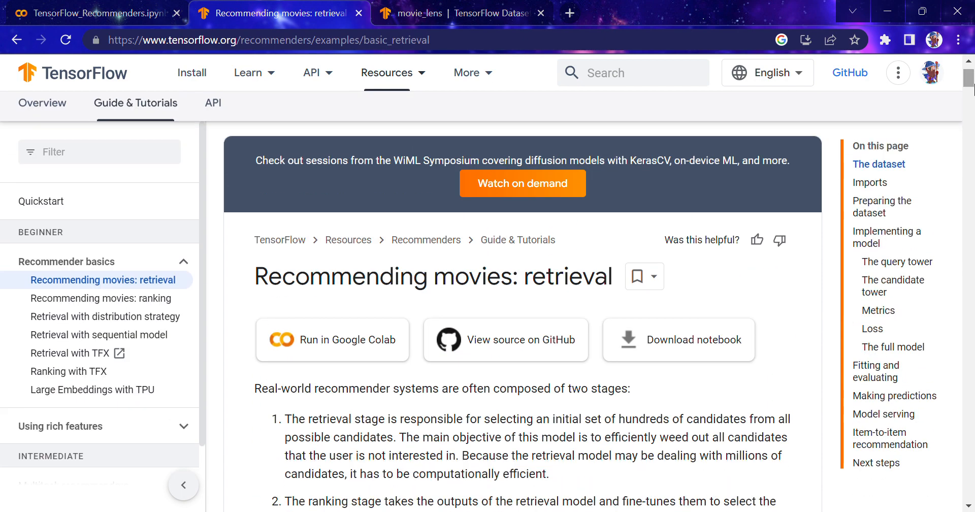
scroll("down", 3)
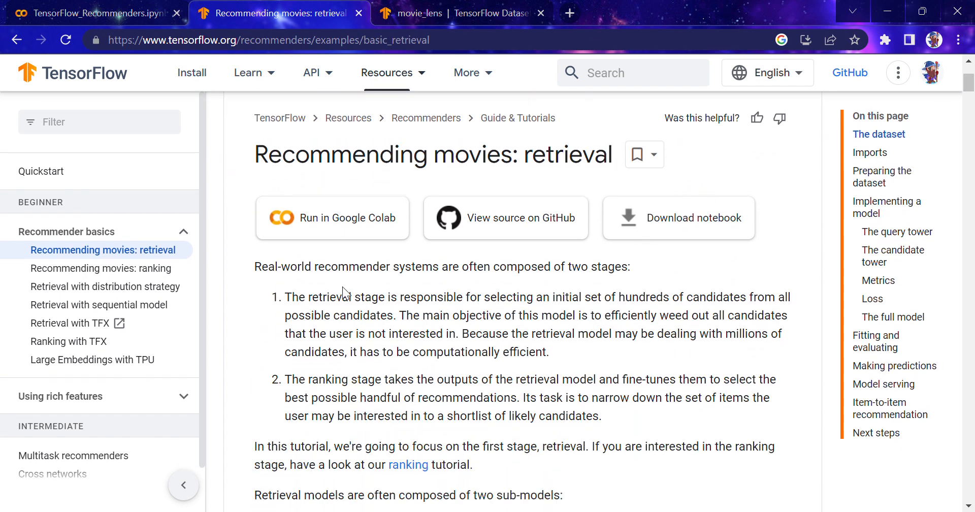
mouse_move(580, 324)
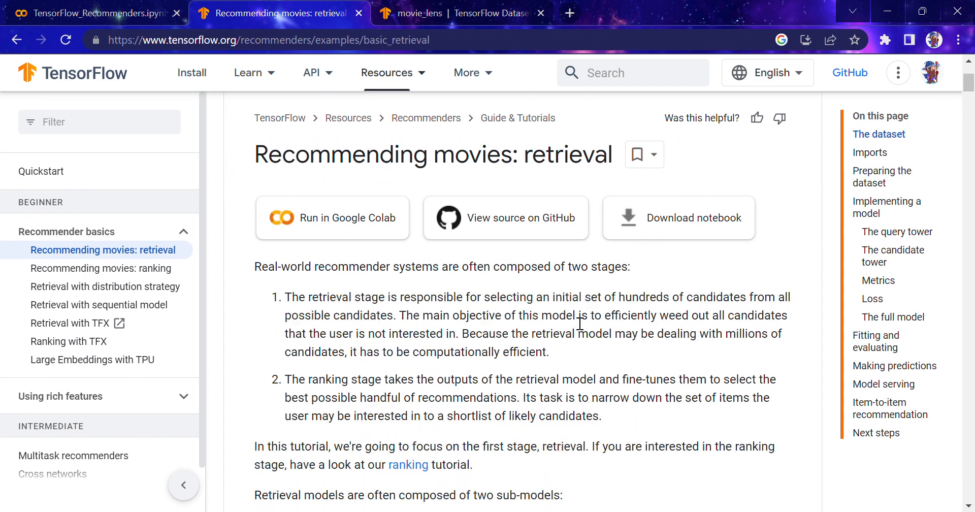
scroll("down", 3)
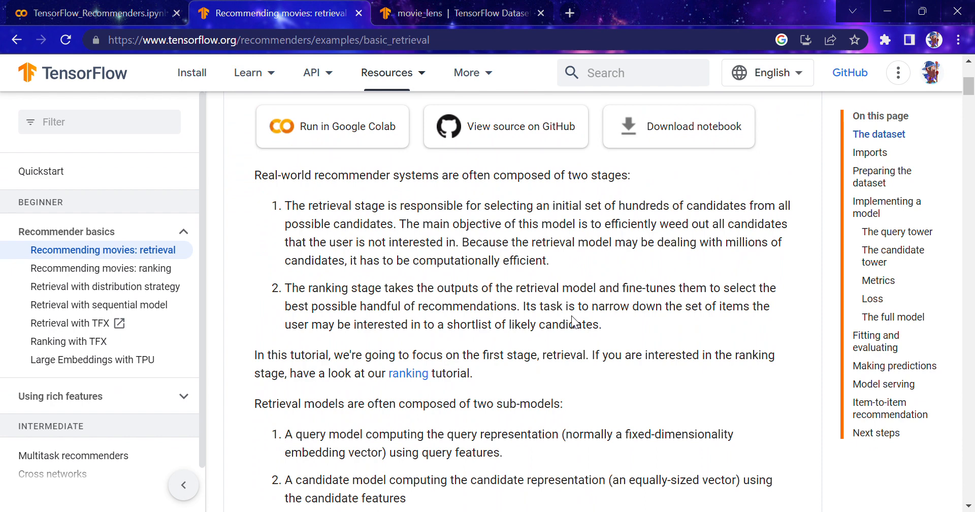
left_click(91, 14)
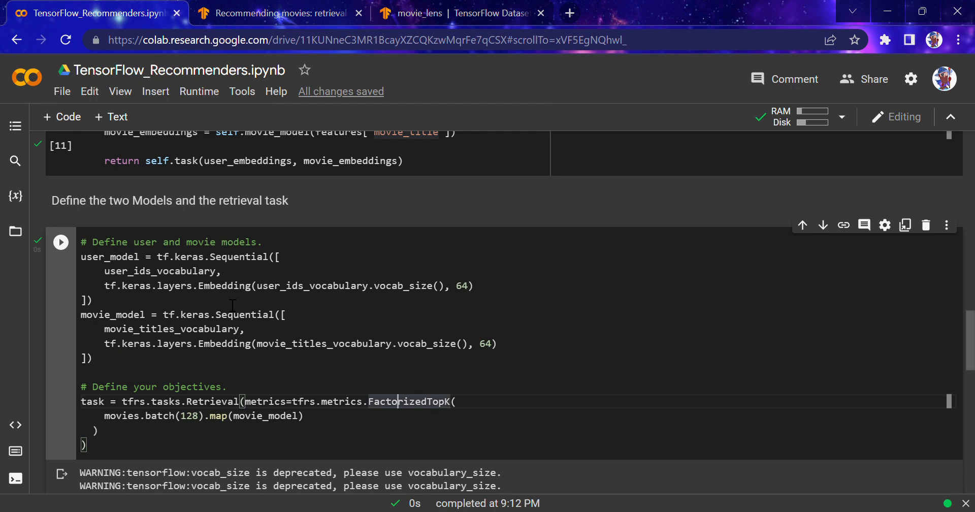
Rerun the cell defining the user model, movie model and retrieval task
scroll("down", 3)
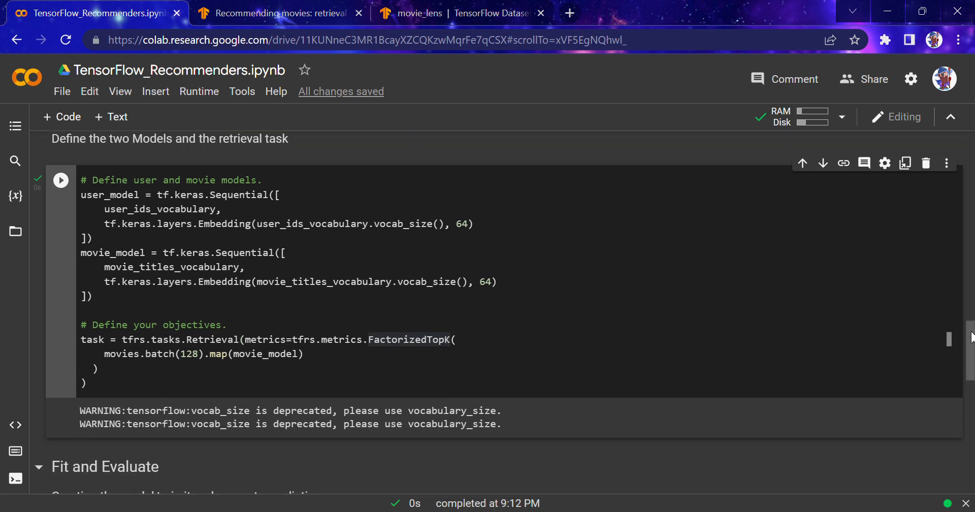
scroll("down", 3)
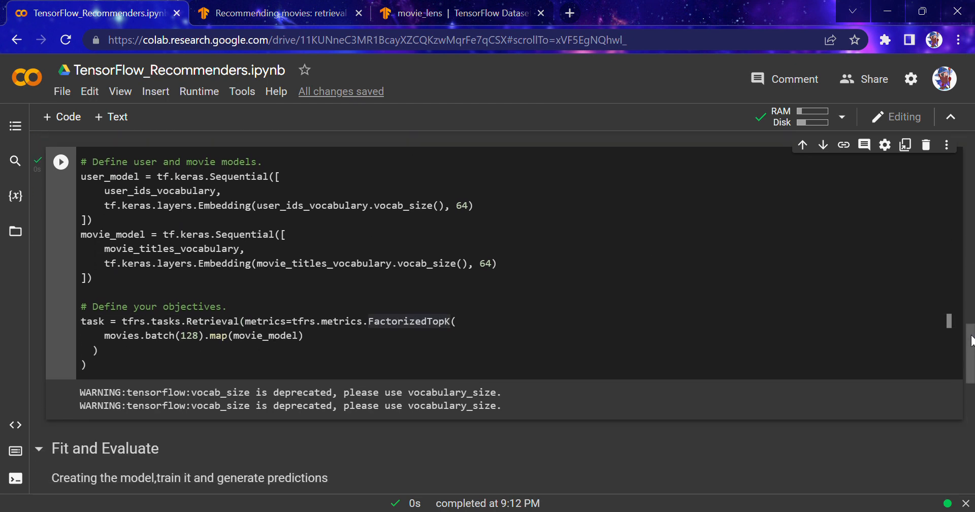
left_click(61, 161)
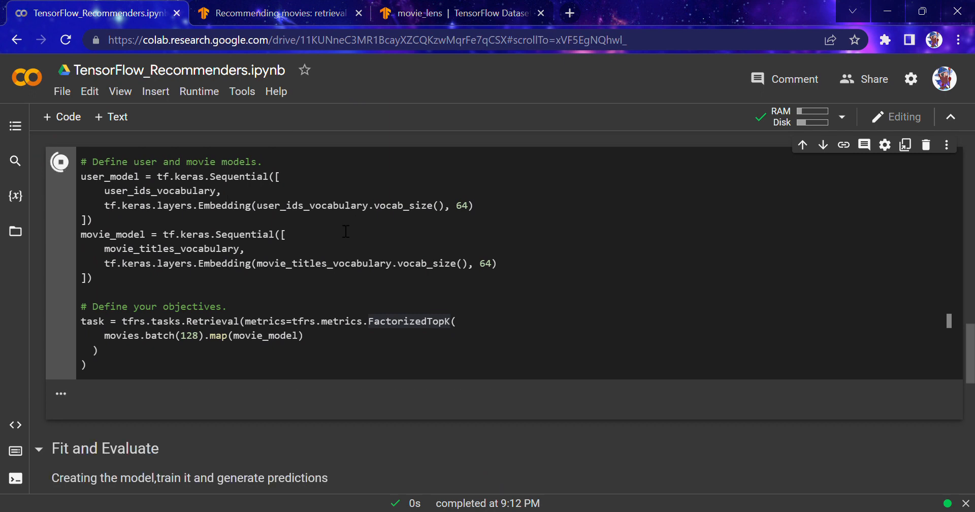
left_click(60, 162)
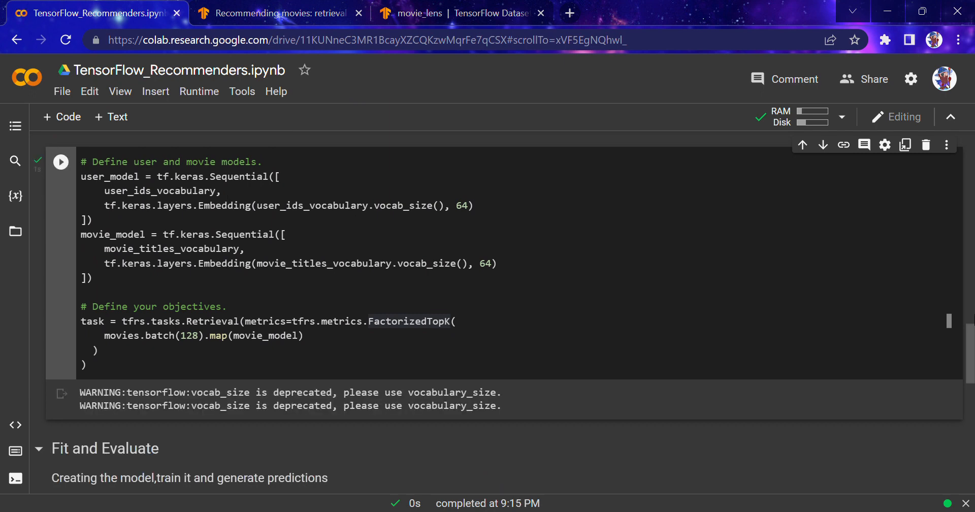
scroll("down", 3)
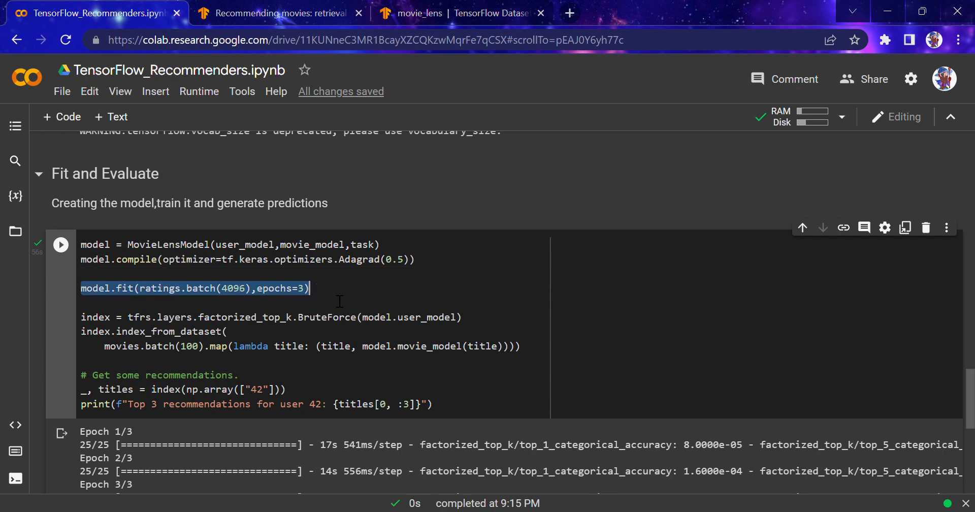
Select tfrs.layers.factorized_top_k.BruteForce in the Fit and Evaluate cell for a Google search
left_click(311, 288)
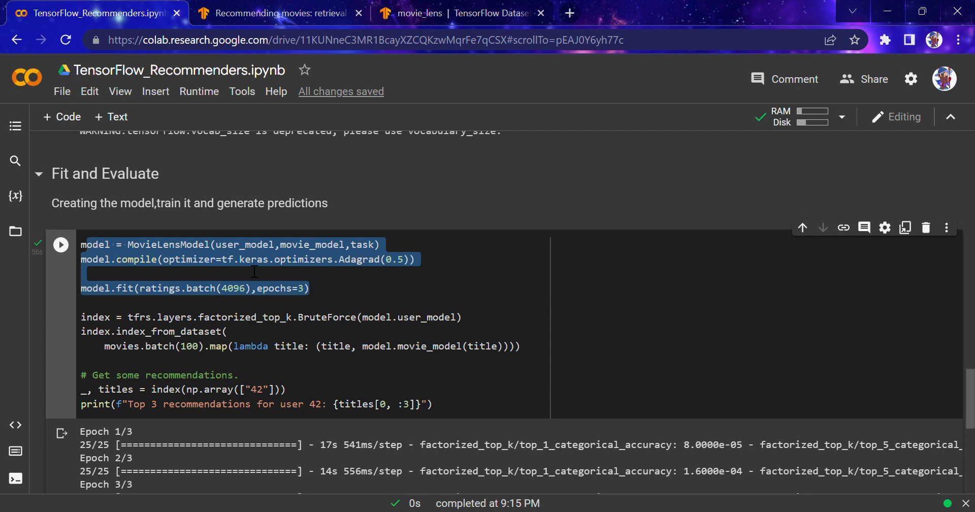
left_click(265, 260)
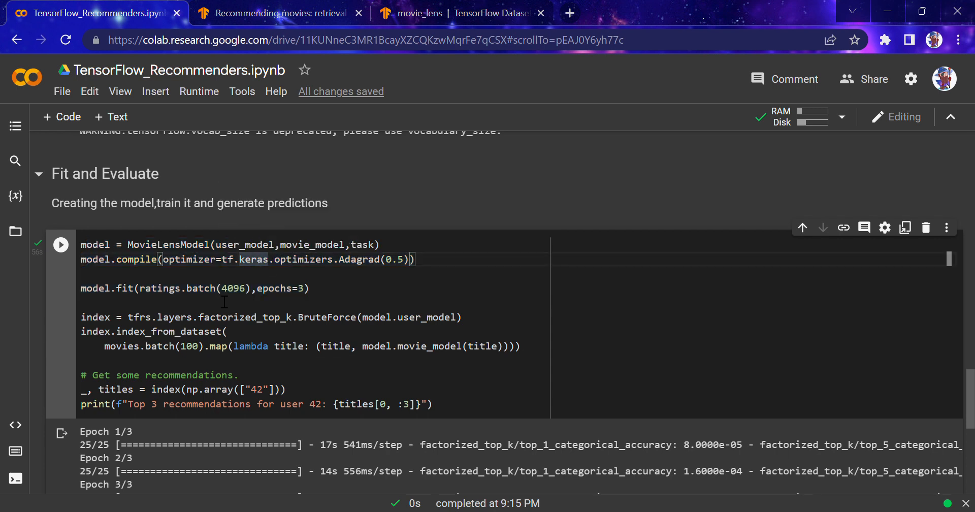
left_click_drag(81, 318, 286, 390)
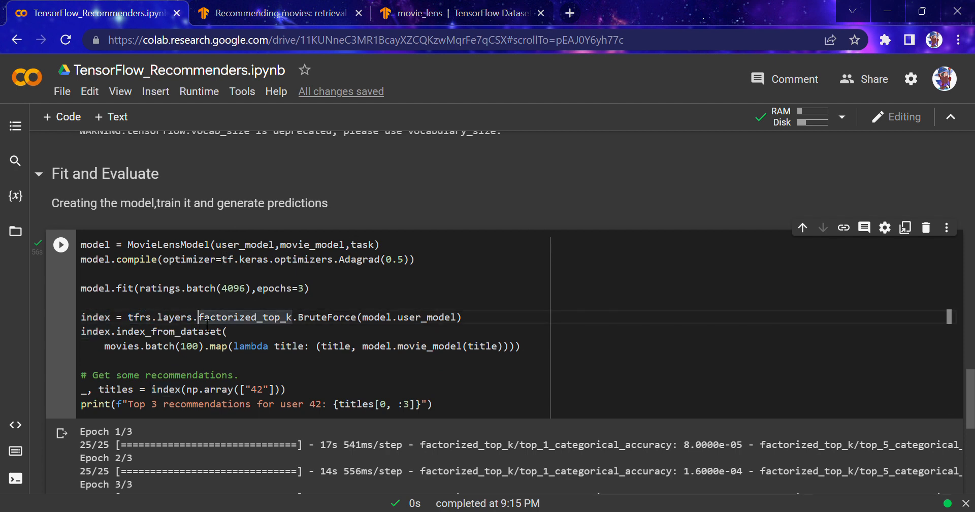
left_click_drag(200, 318, 227, 332)
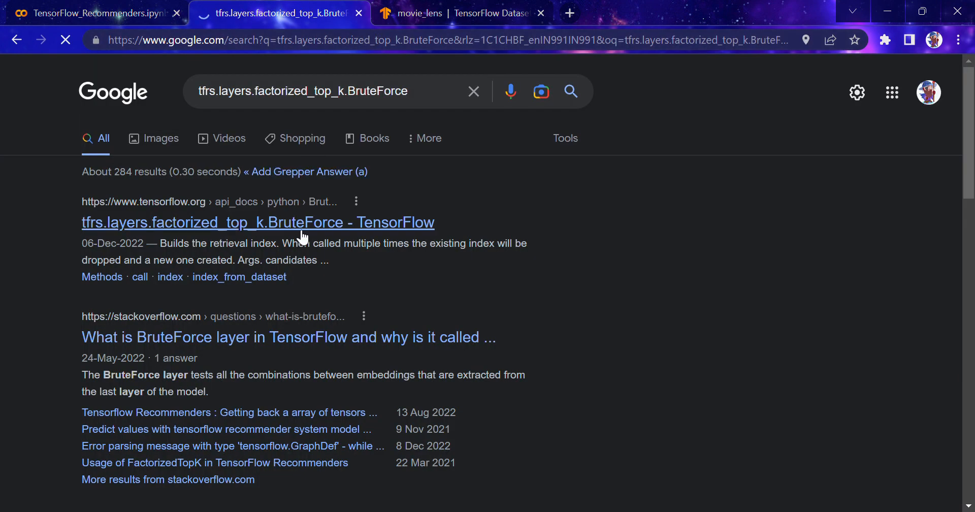
Open the BruteForce TensorFlow reference, browse the API sidebar, and read the BruteForce class page
left_click(257, 222)
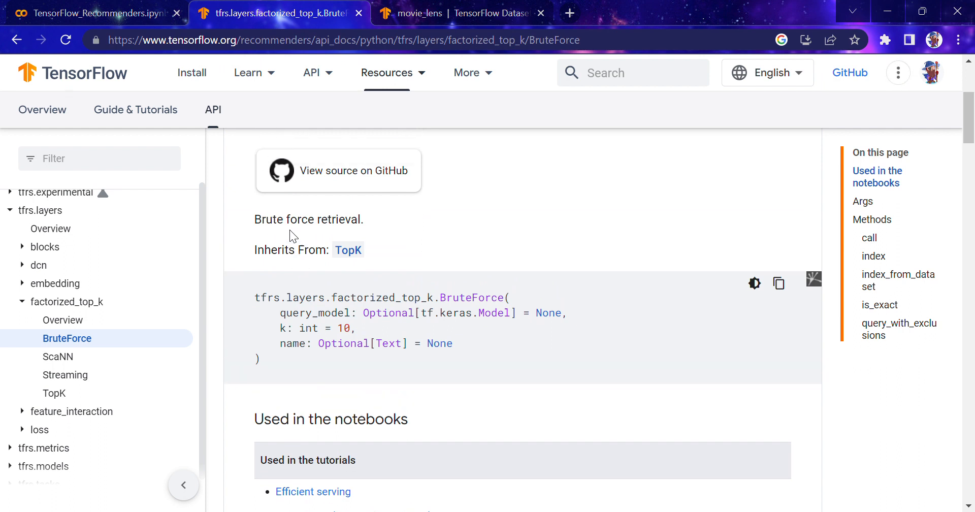
mouse_move(50, 239)
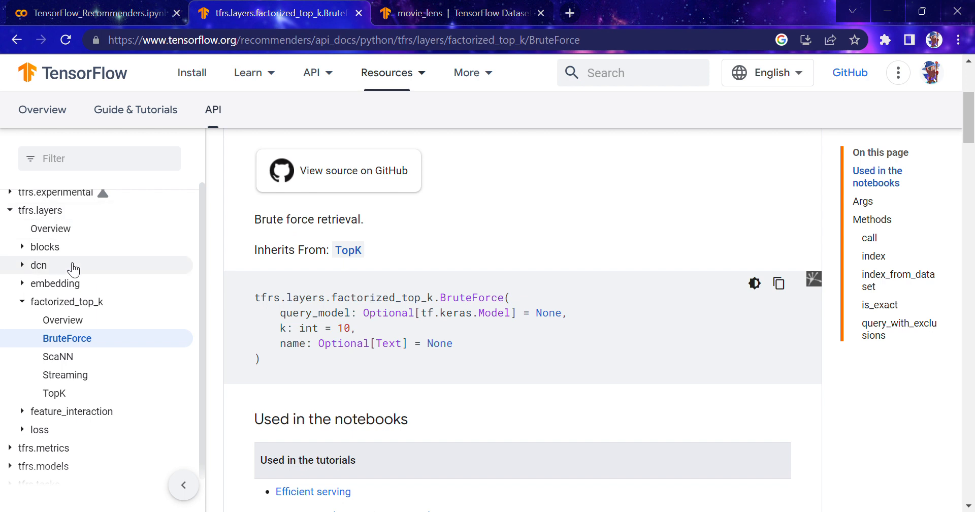
left_click(23, 266)
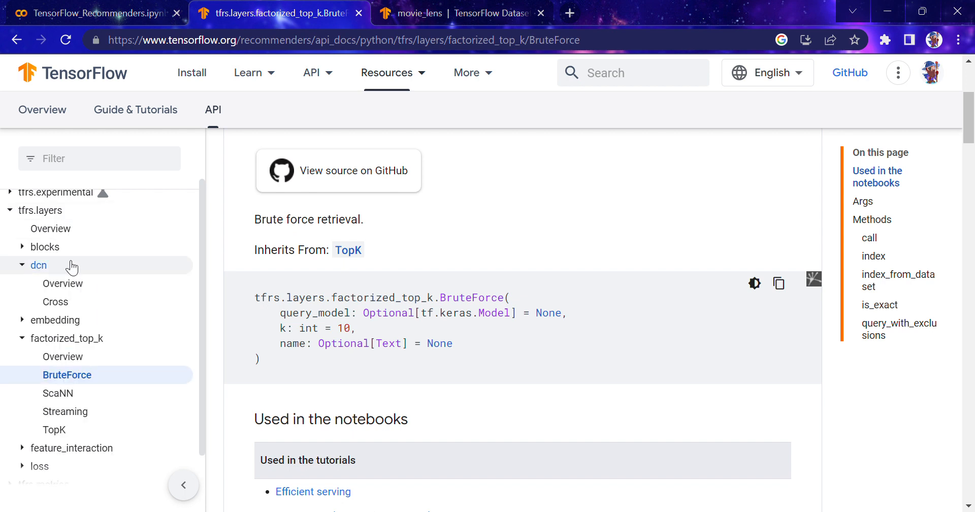
left_click(22, 265)
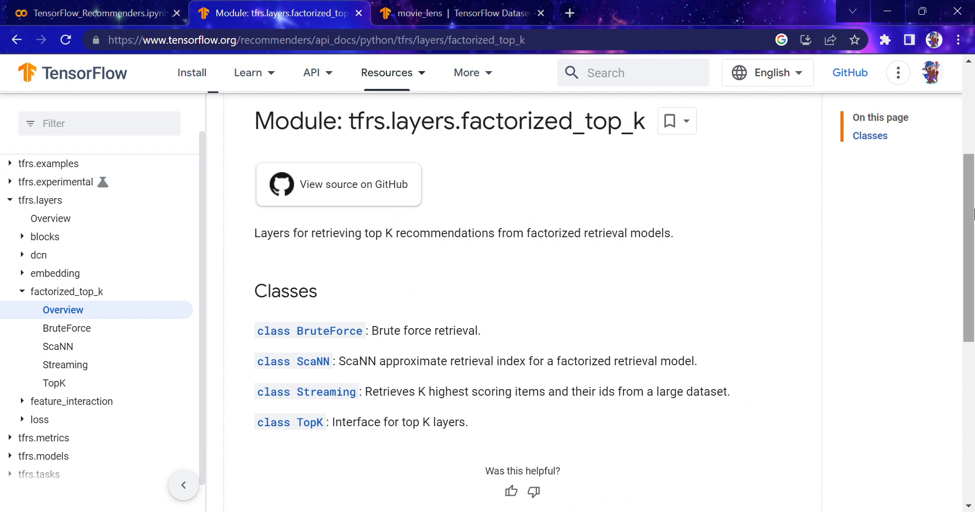
left_click(66, 328)
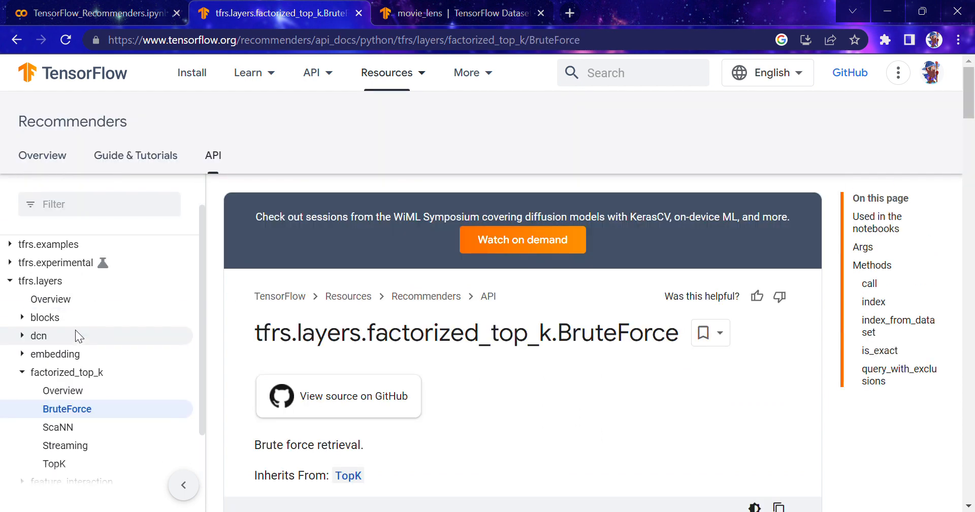
scroll("down", 3)
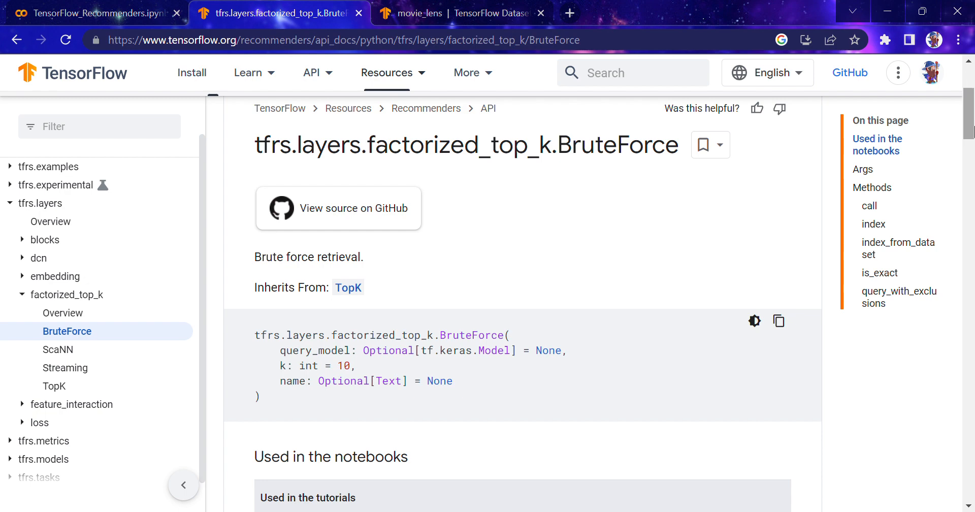
mouse_move(115, 373)
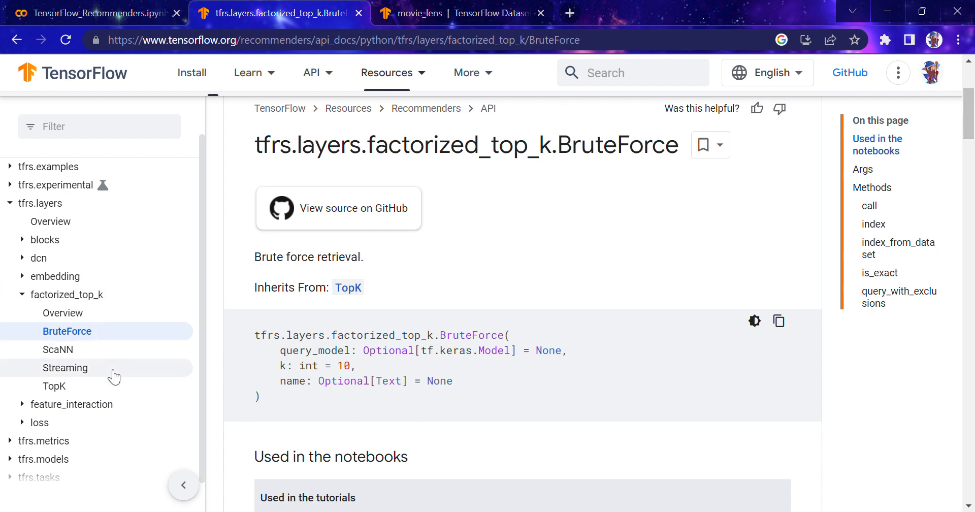
mouse_move(122, 334)
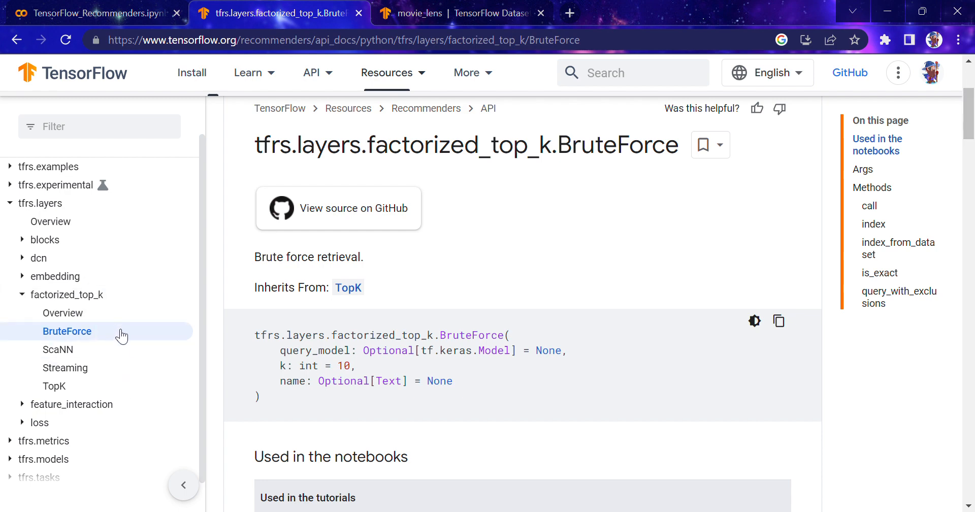
left_click(82, 12)
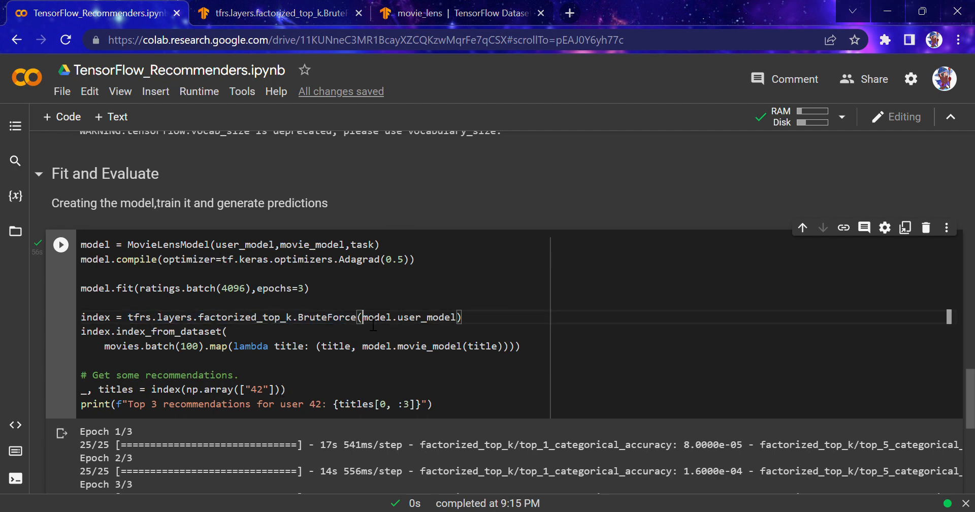
Move the '# Get some recommendations.' lines into a new cell and change titles[0, :3] to titles[0, :4]
double_click(424, 318)
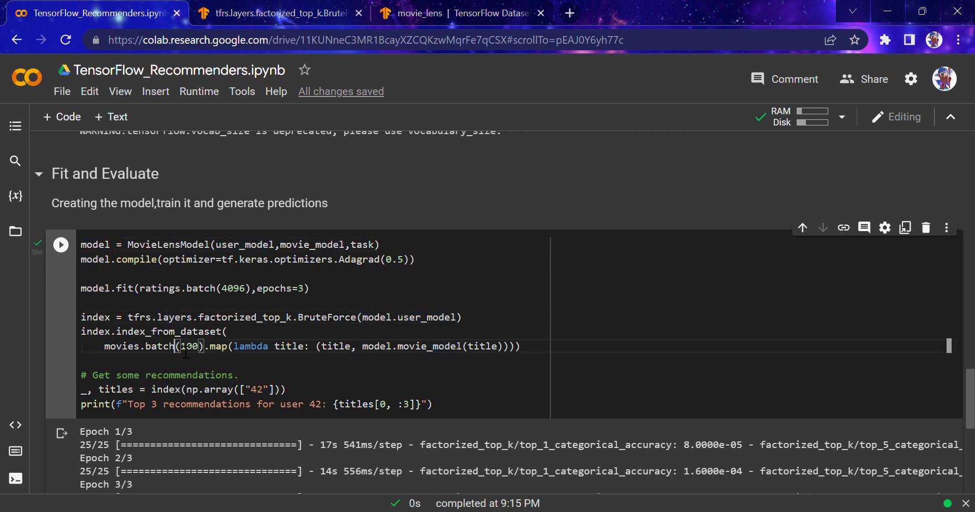
left_click(104, 346)
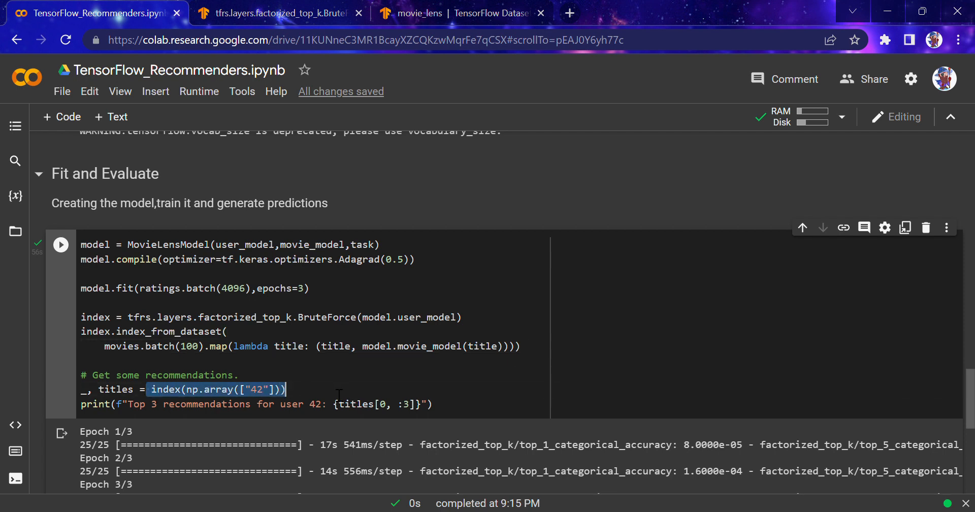
left_click(181, 389)
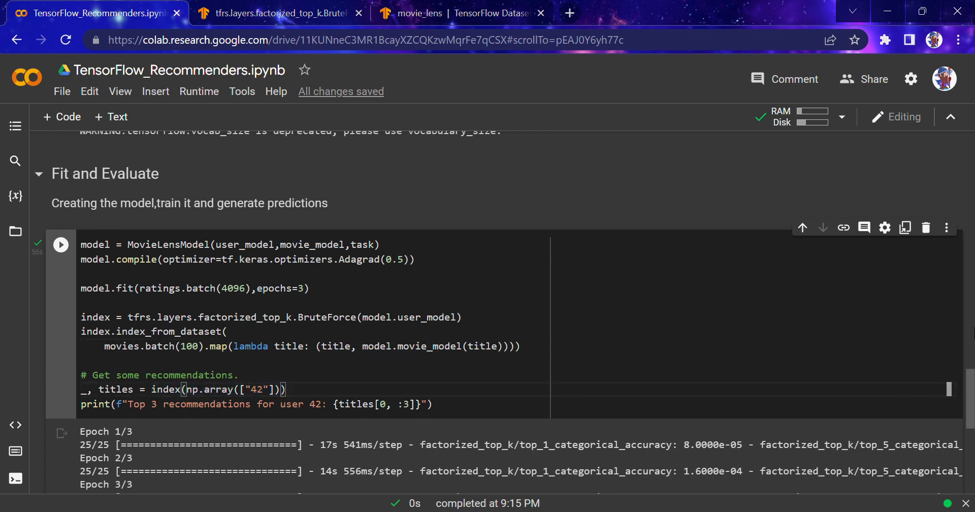
scroll("down", 3)
type("4")
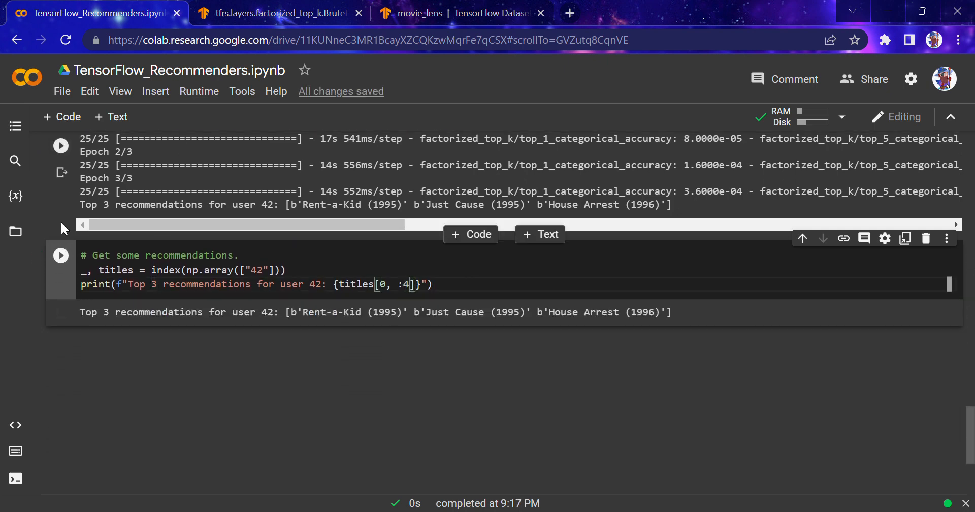
Run the recommendation cell, relabel its output 'Top 4', rerun it, and glance at the BruteForce docs
left_click(60, 255)
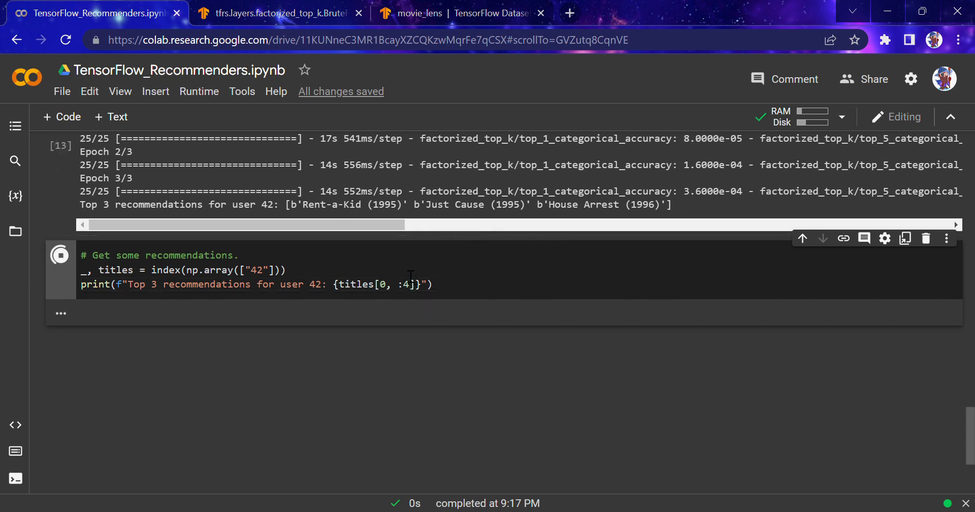
left_click(60, 255)
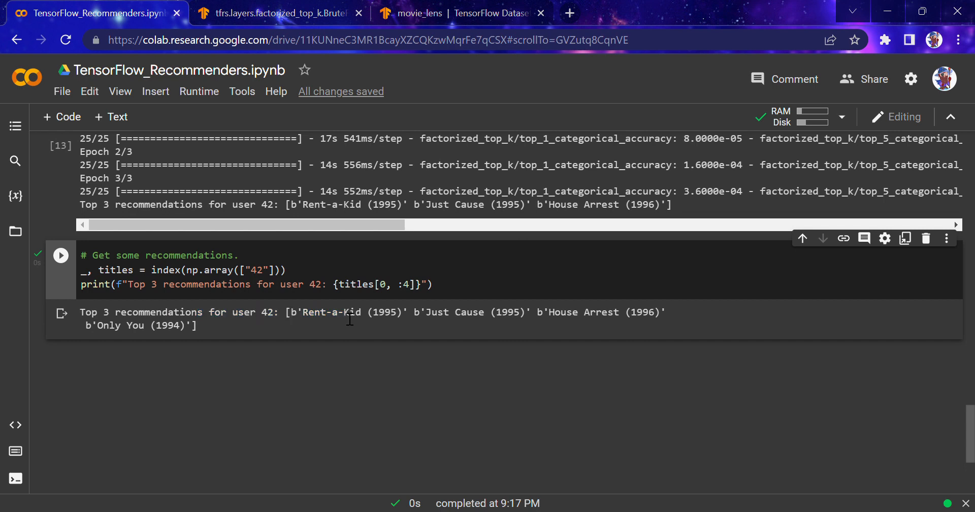
left_click(152, 285)
type("4")
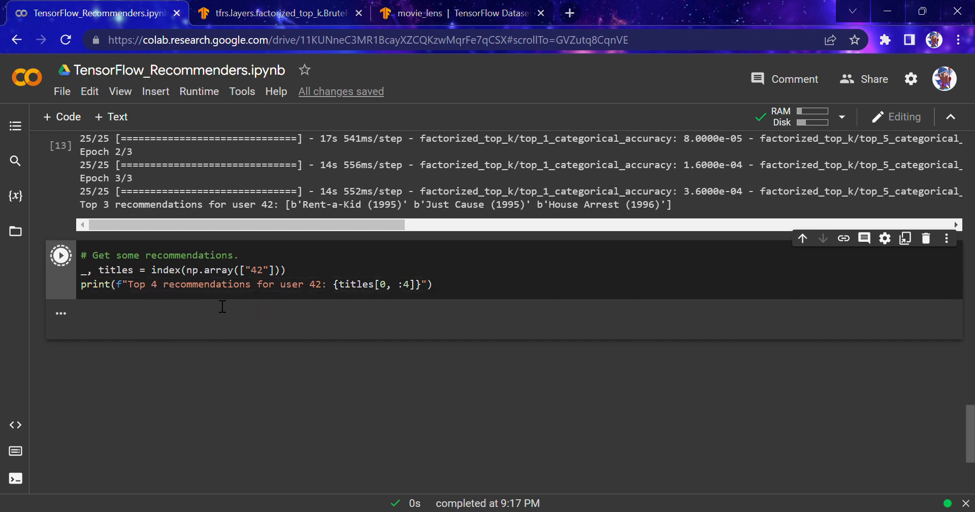
left_click(61, 255)
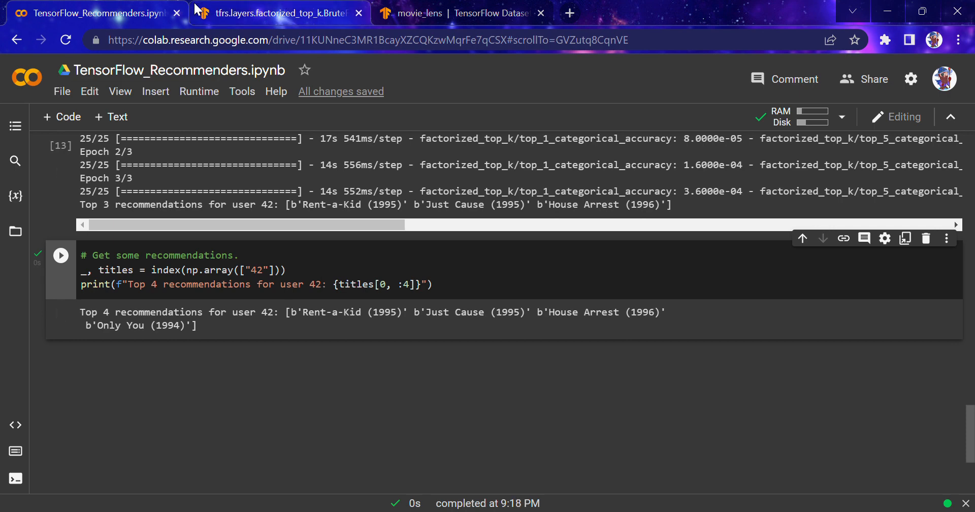
left_click(283, 13)
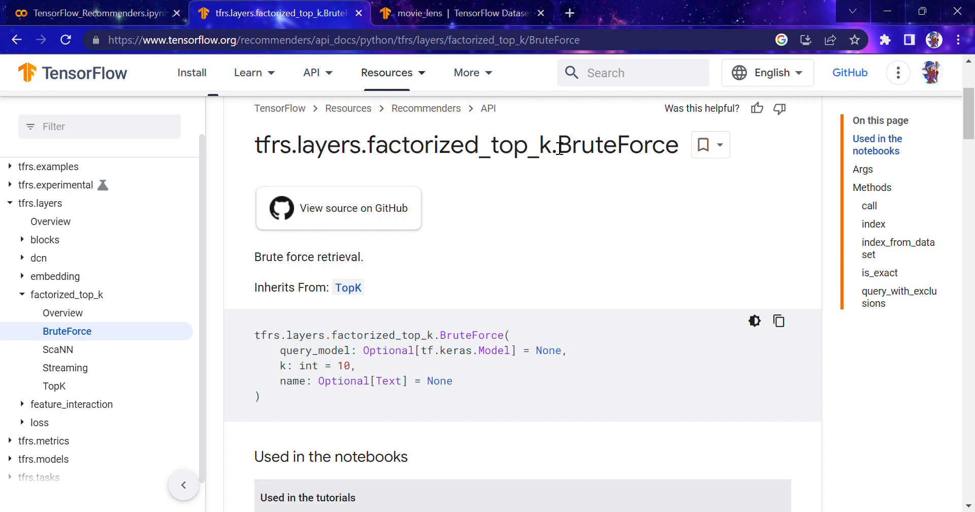
left_click(92, 13)
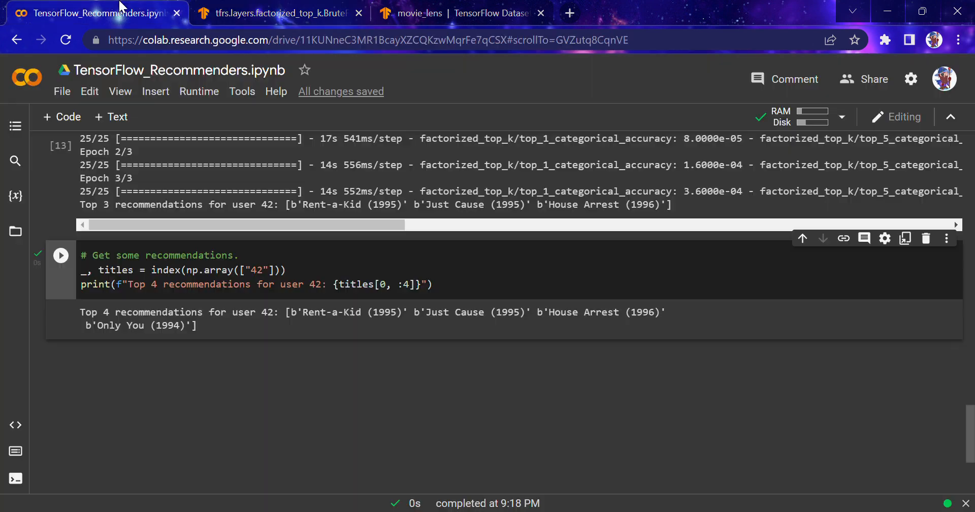
mouse_move(554, 310)
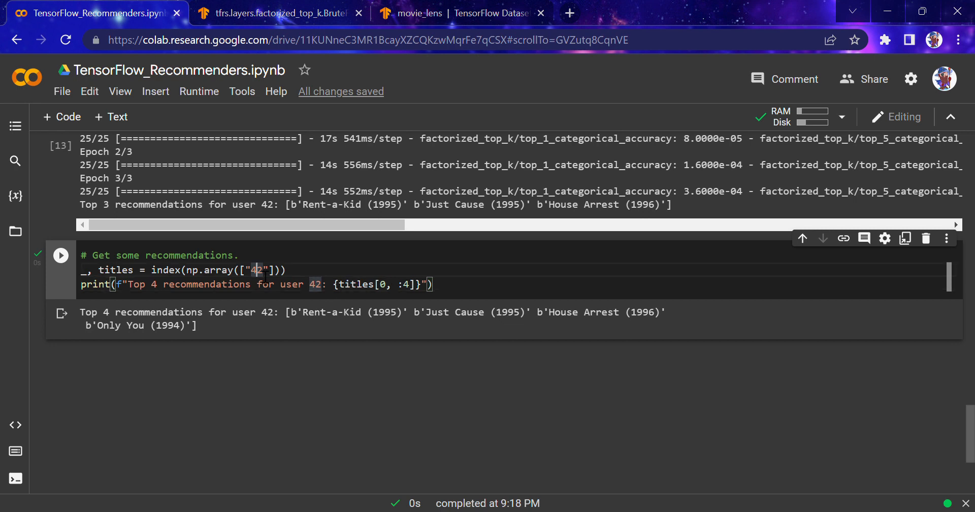
Change user 42 to 39 in np.array and the label, then run the cell
type("41")
left_click(511, 284)
type("3")
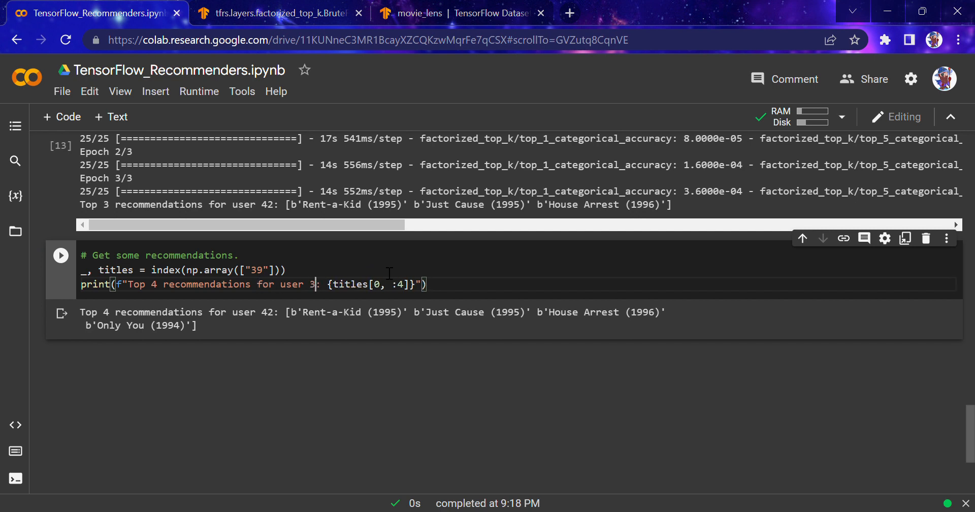
left_click(61, 256)
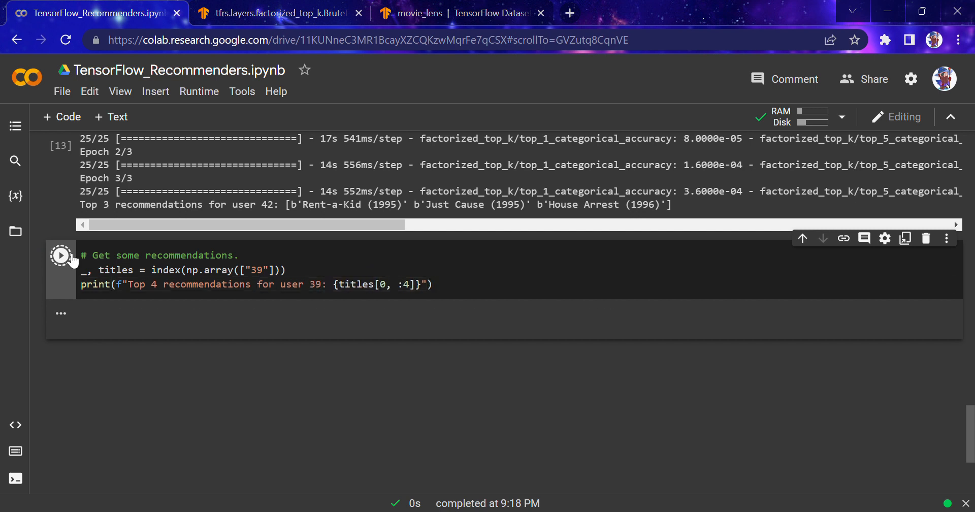
left_click(60, 256)
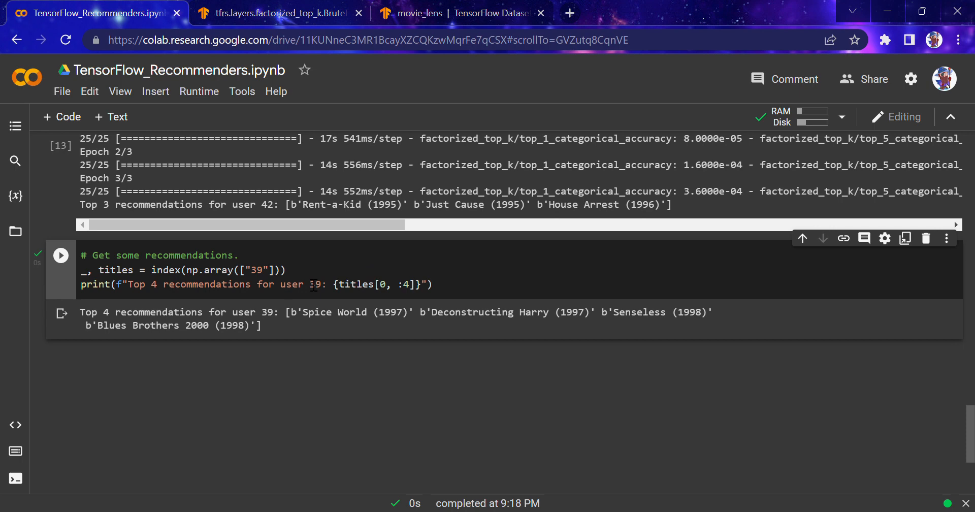
left_click_drag(292, 312, 255, 325)
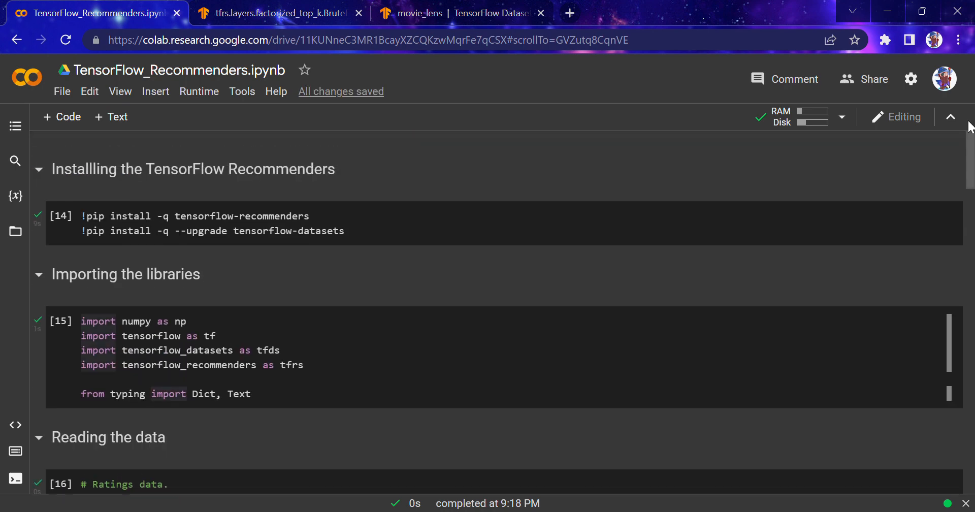
Scroll back to the installation section and close the BruteForce documentation tab
scroll("down", 3)
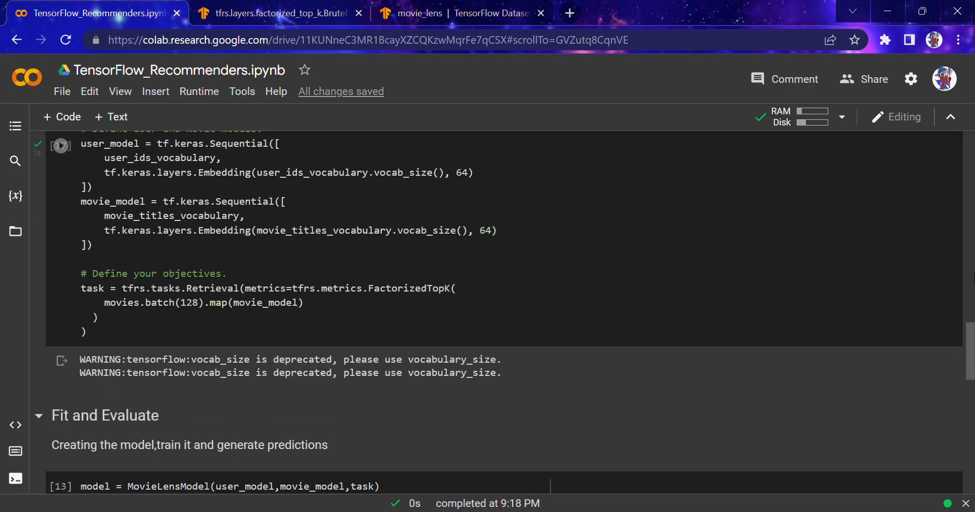
scroll("down", 3)
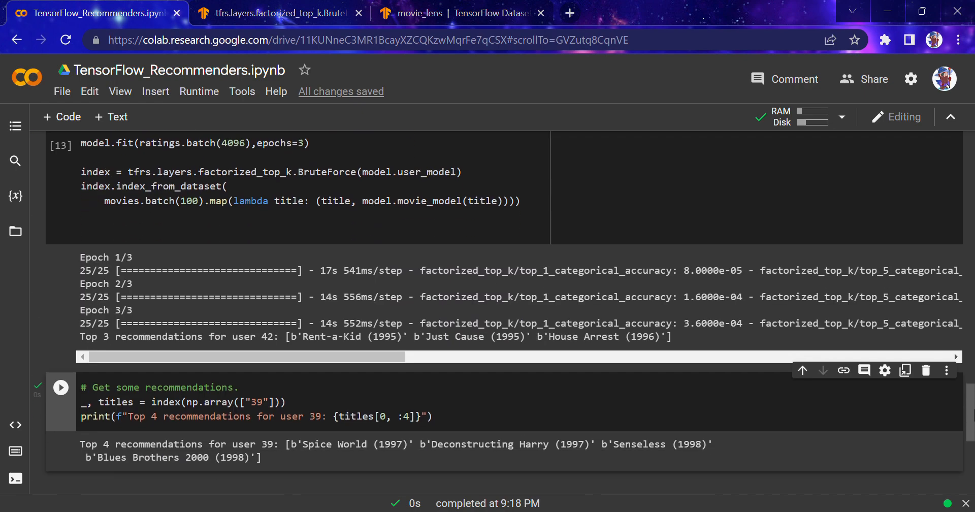
scroll("up", 3)
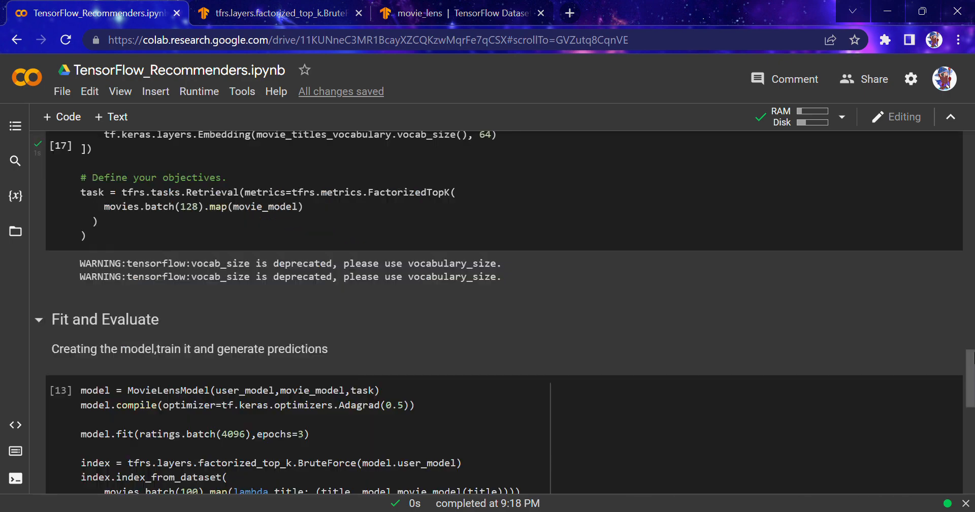
scroll("up", 3)
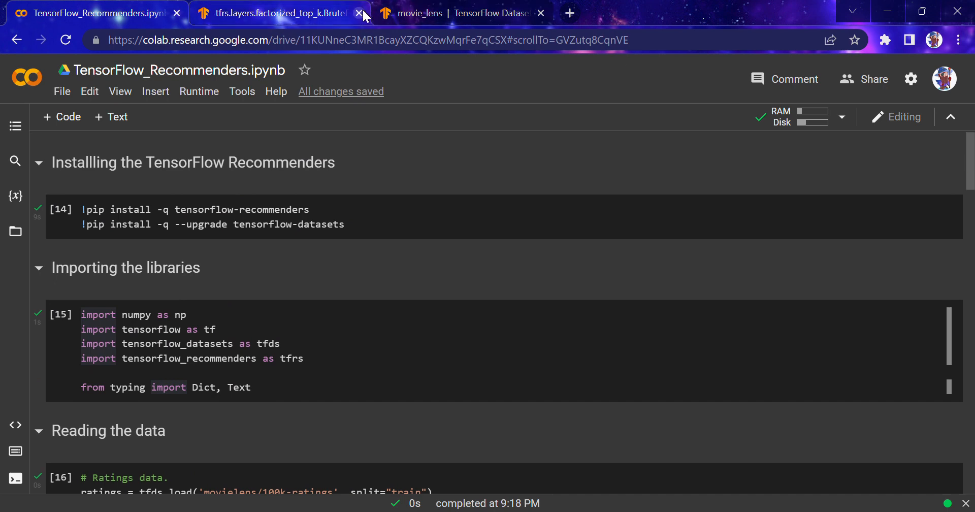
left_click(359, 14)
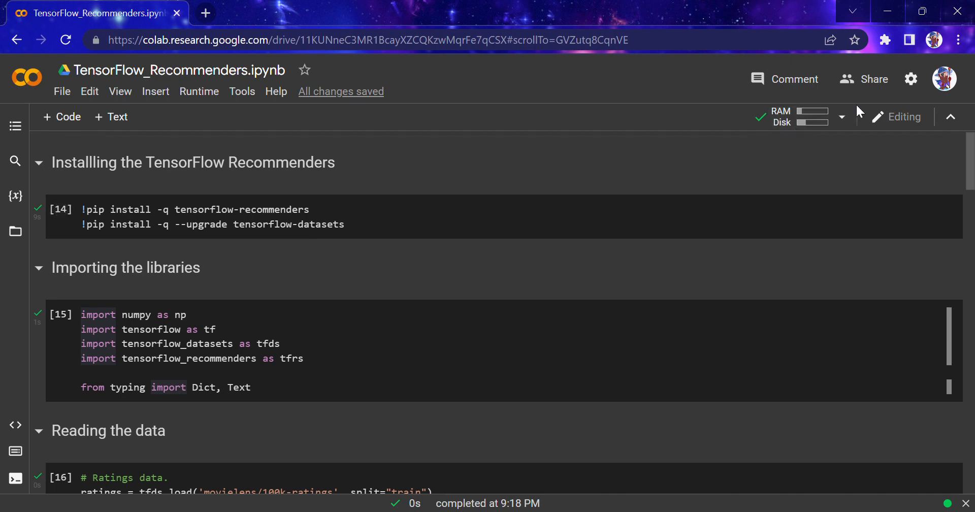
mouse_move(905, 82)
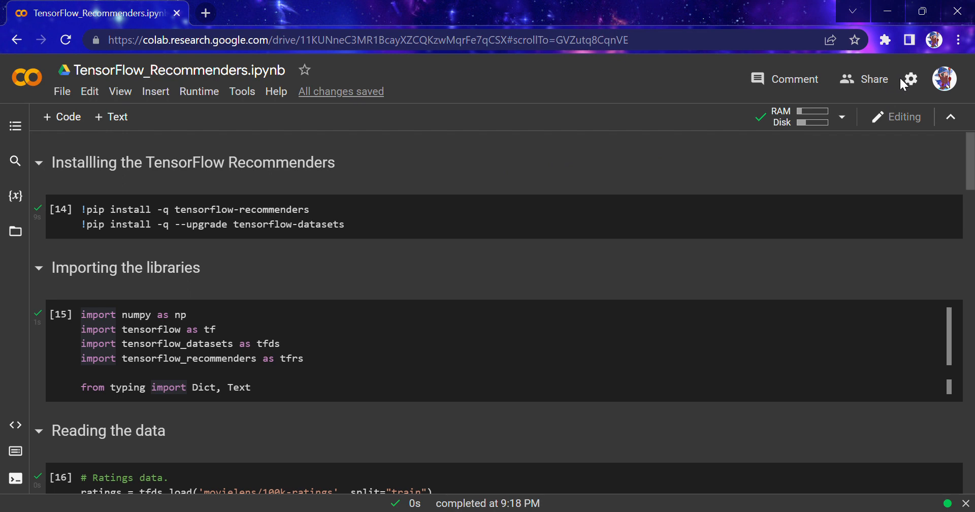